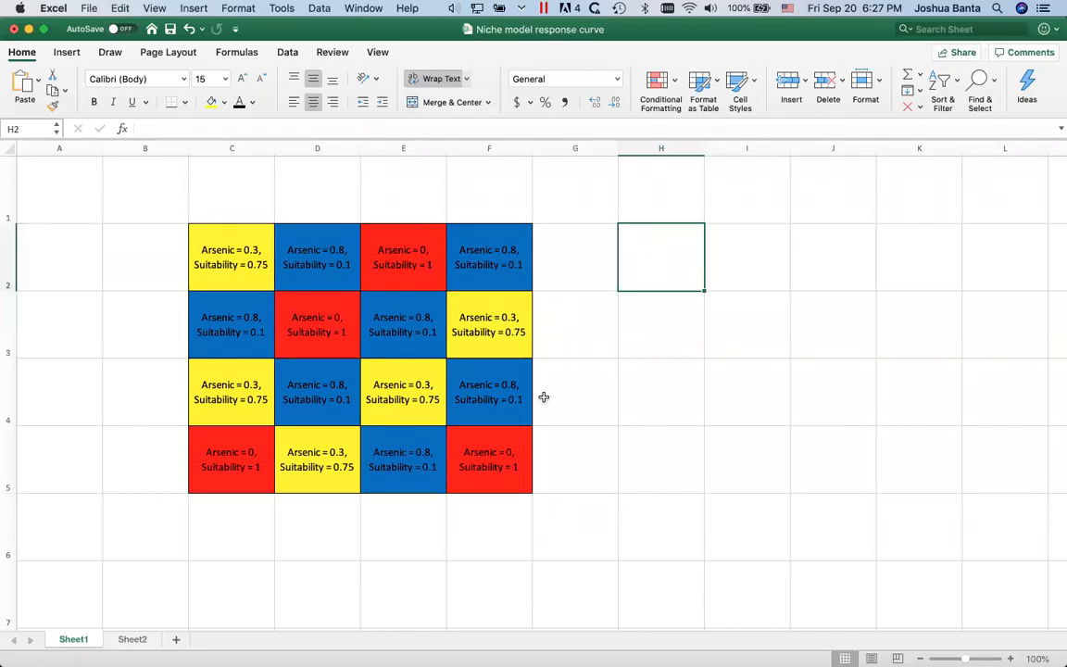
pyautogui.moveTo(319, 382)
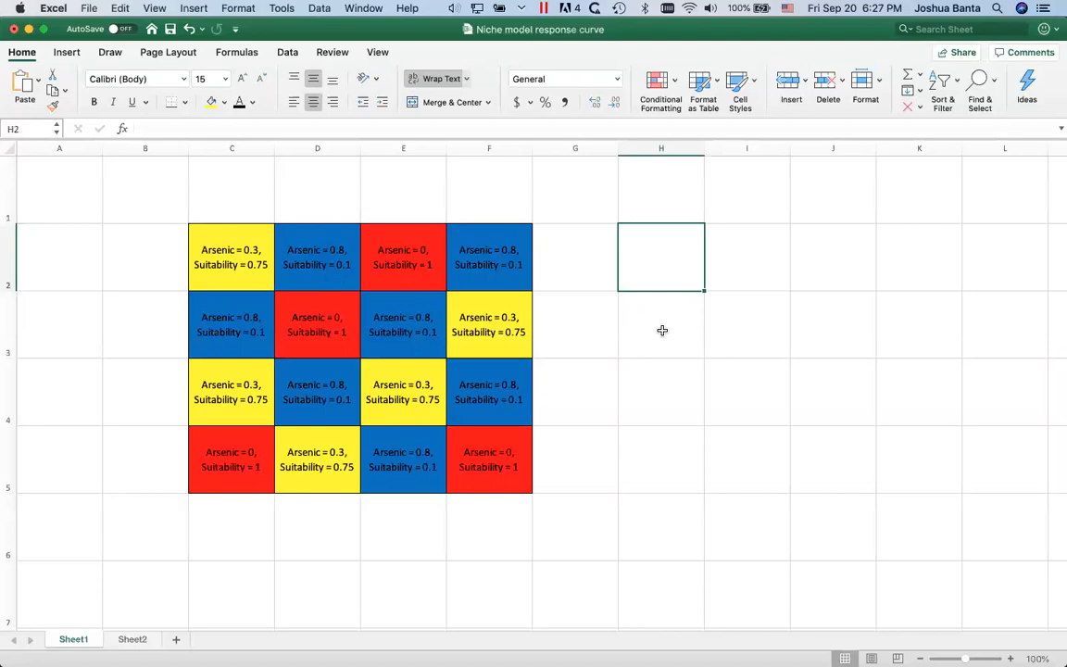
pyautogui.moveTo(635, 319)
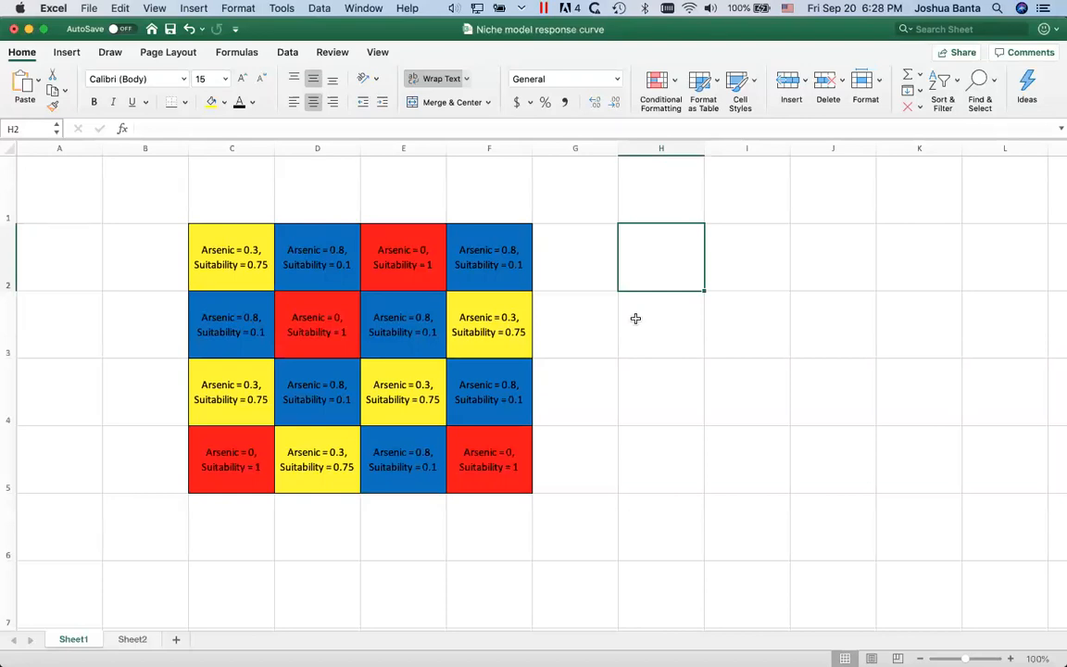
# Step: Read the arsenic and suitability sample cells (0.3, 0.8, 0) on Sheet1
pyautogui.click(489, 324)
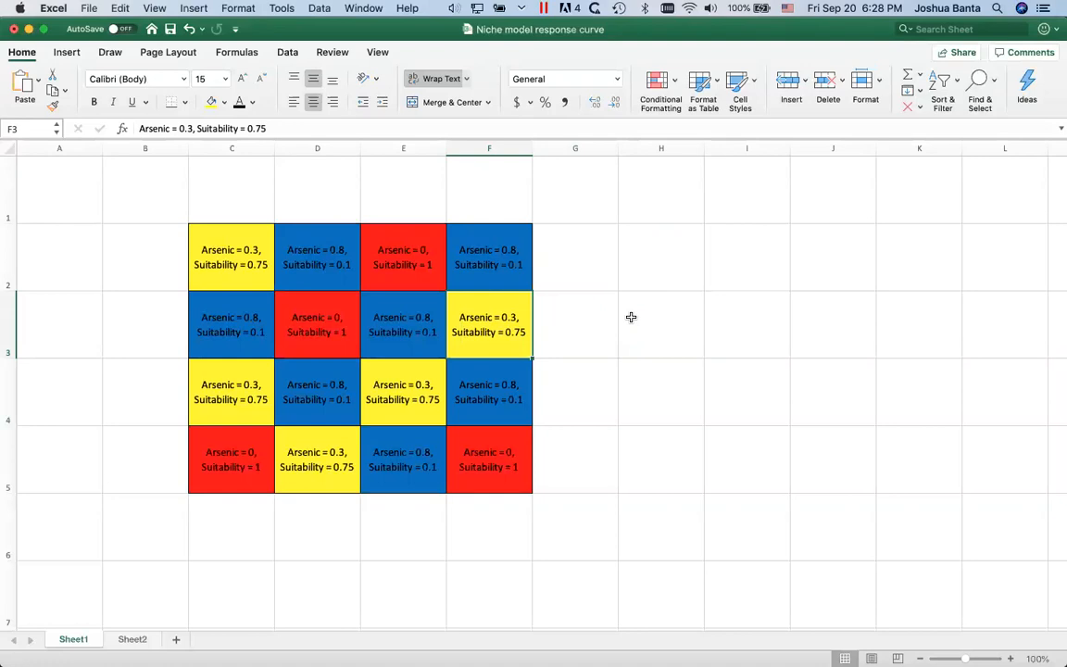
pyautogui.click(489, 391)
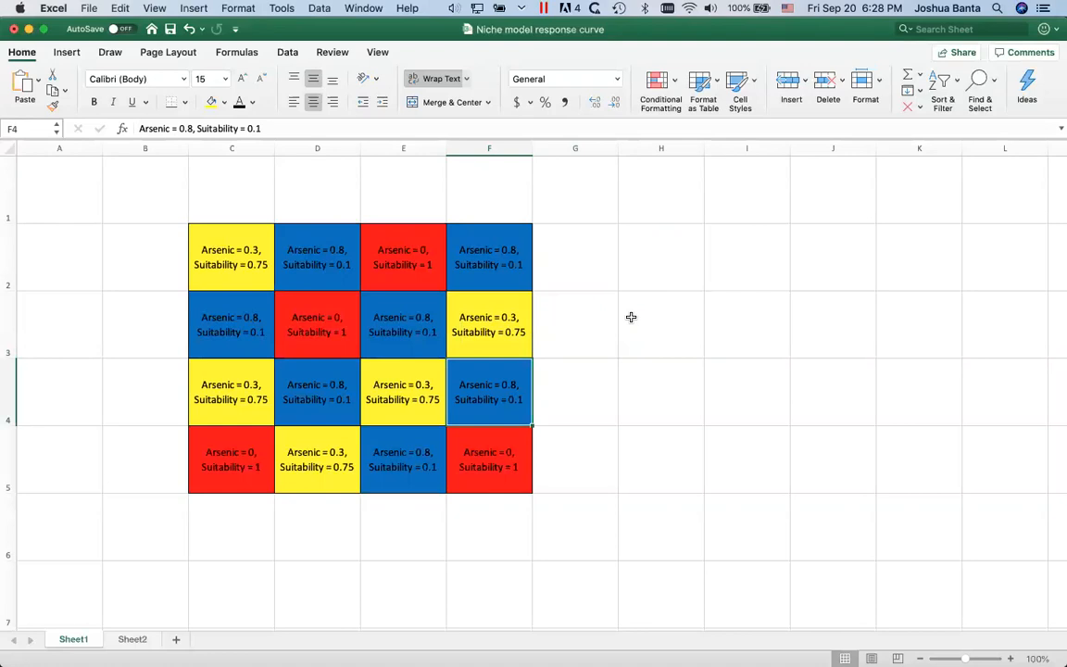
pyautogui.click(489, 460)
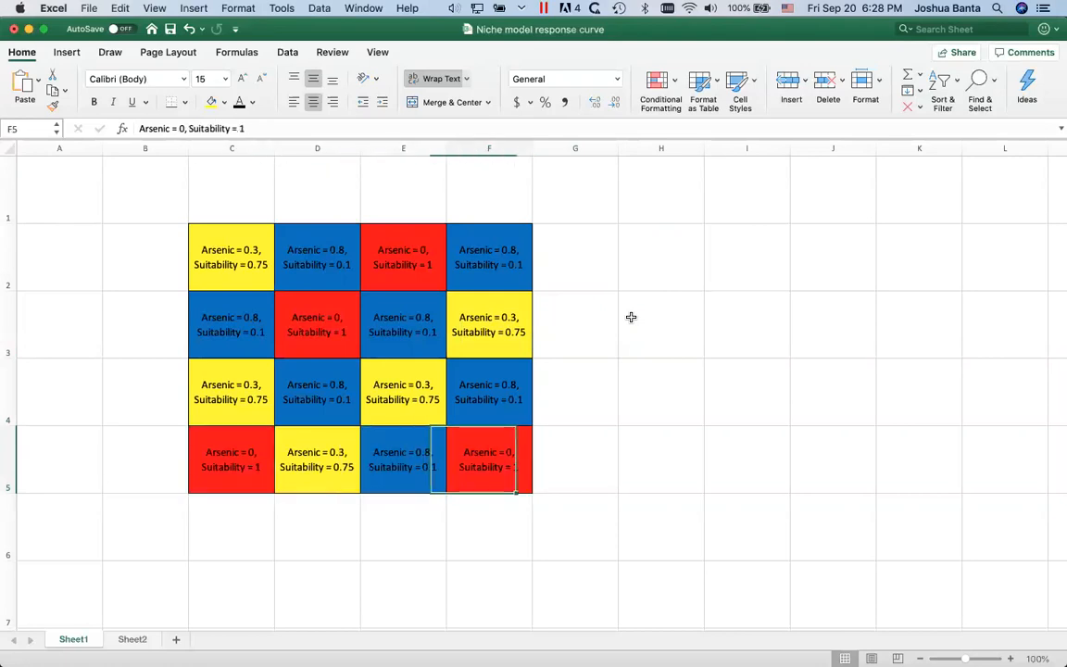
pyautogui.click(229, 256)
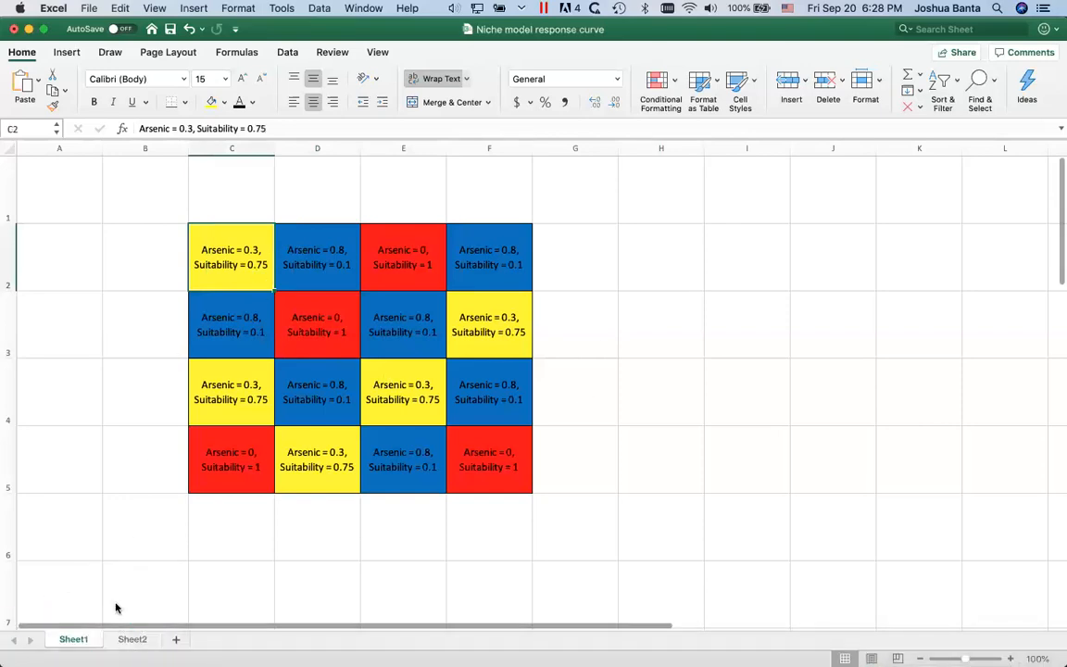
# Step: Enter 'Arsenic level' and 'Habitat suitability' headings on Sheet2, then return to Sheet1
pyautogui.click(132, 639)
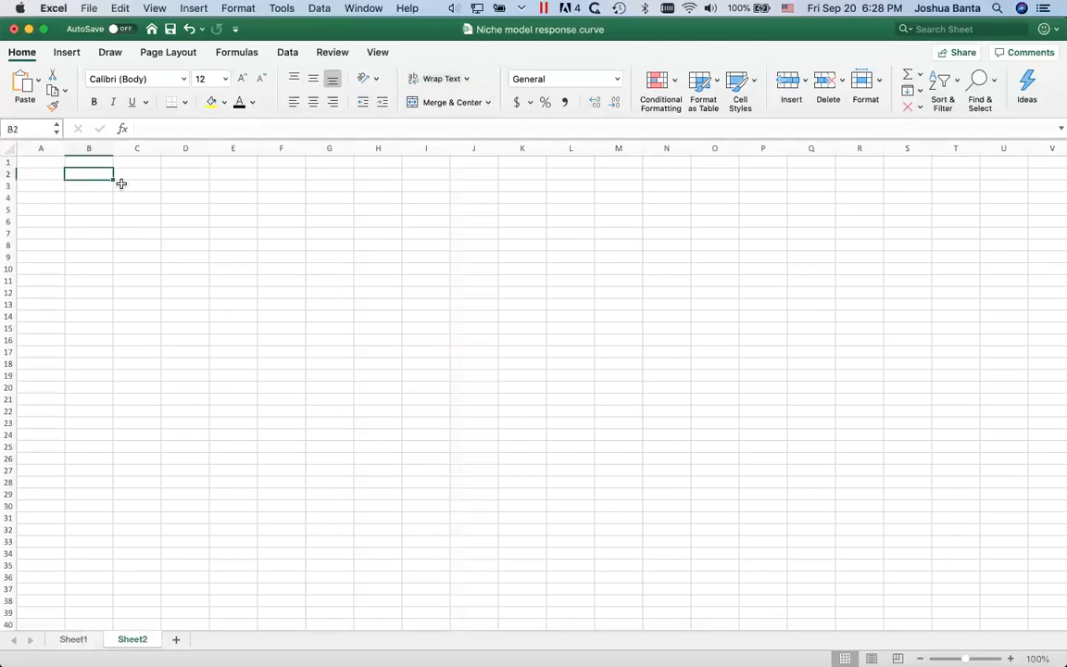
pyautogui.write('Arsenic level')
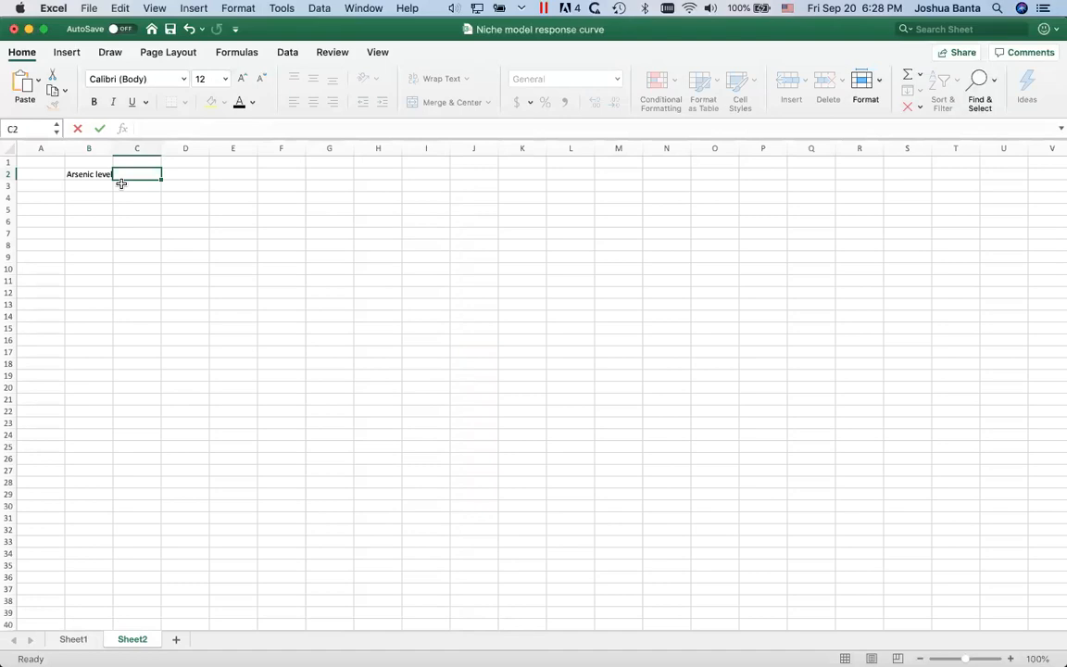
pyautogui.write('Habitat sui')
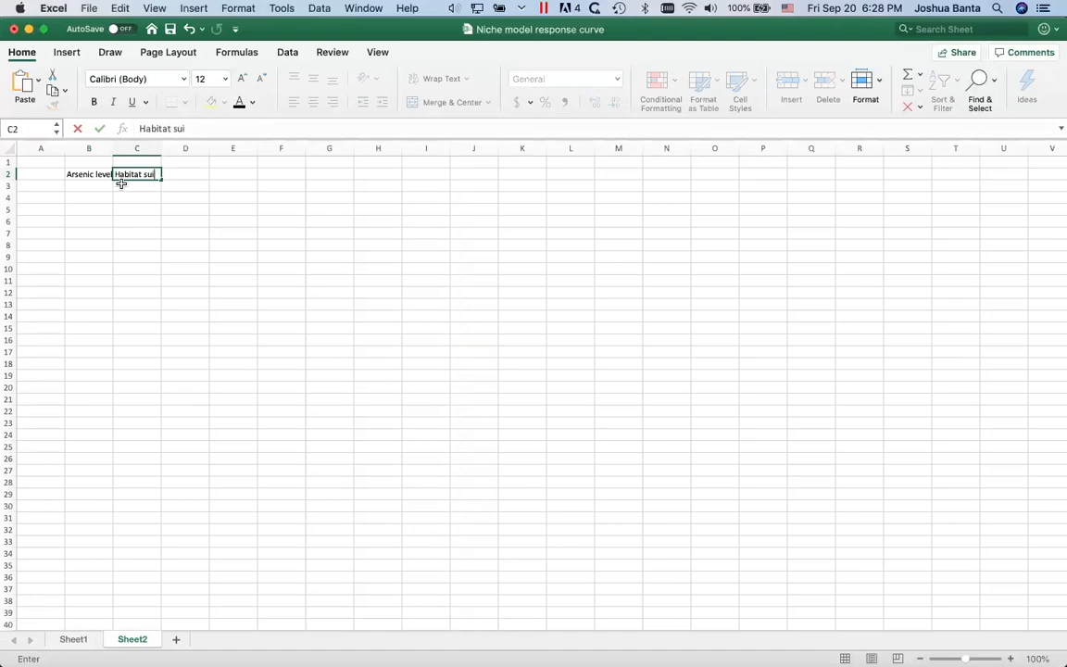
pyautogui.press('Return')
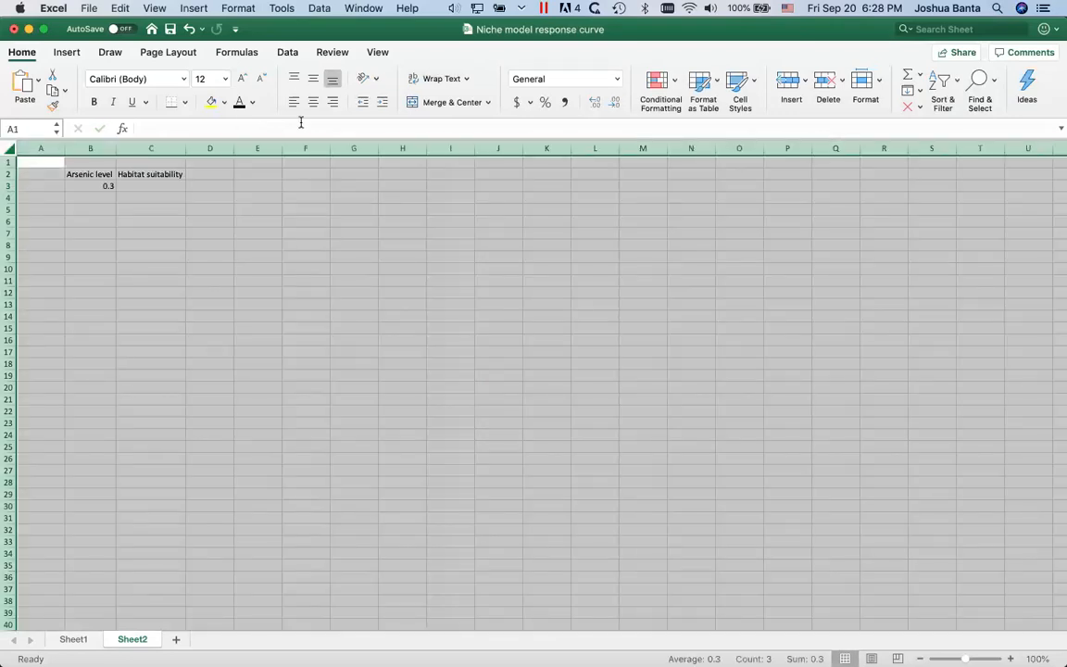
pyautogui.click(152, 185)
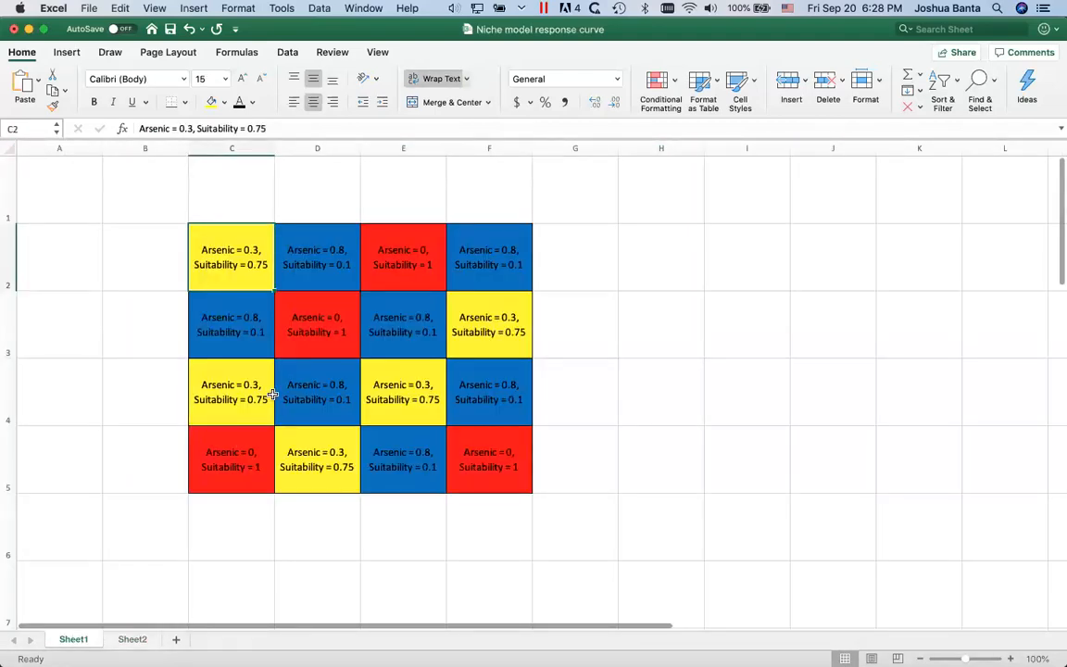
# Step: Rename the Sheet2 heading to 'Average habitat suitability'
pyautogui.doubleClick(229, 393)
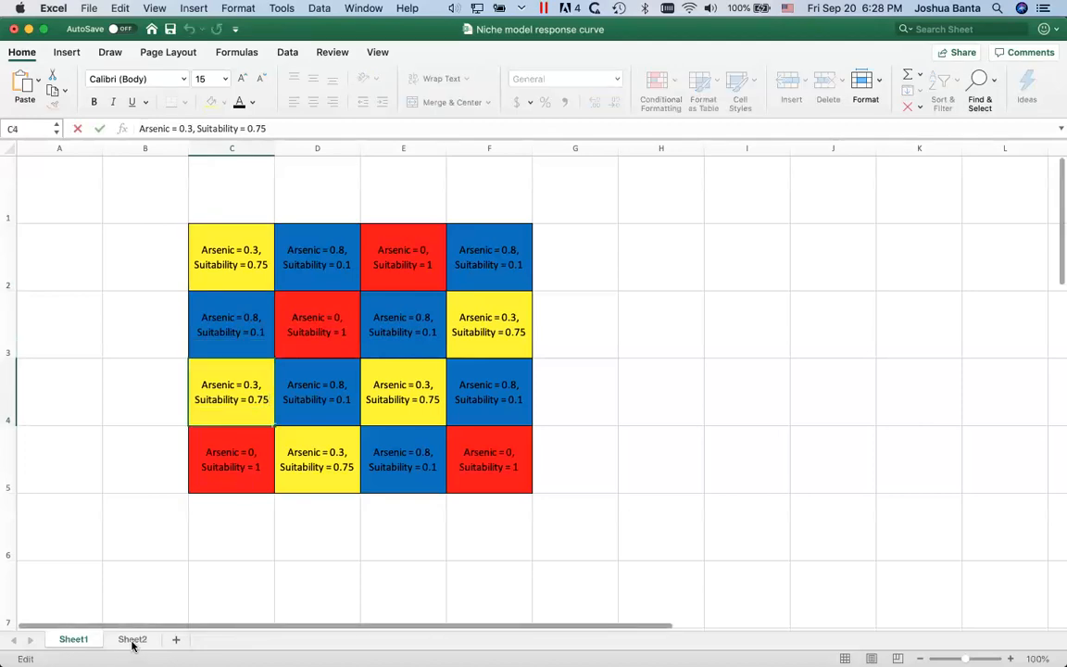
pyautogui.click(133, 640)
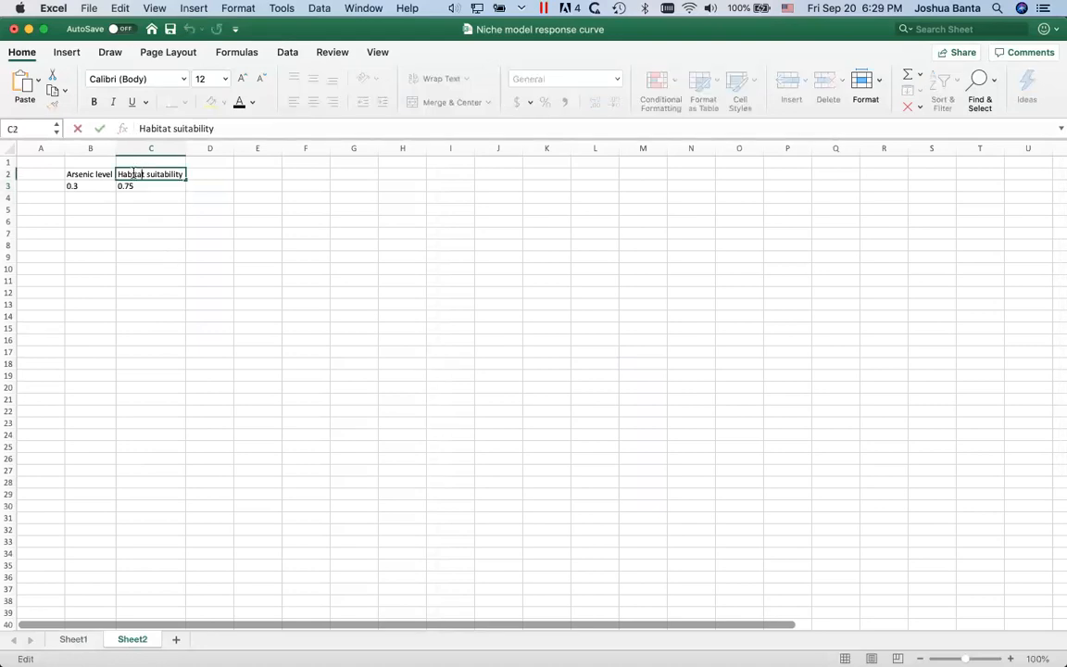
pyautogui.write('Aver')
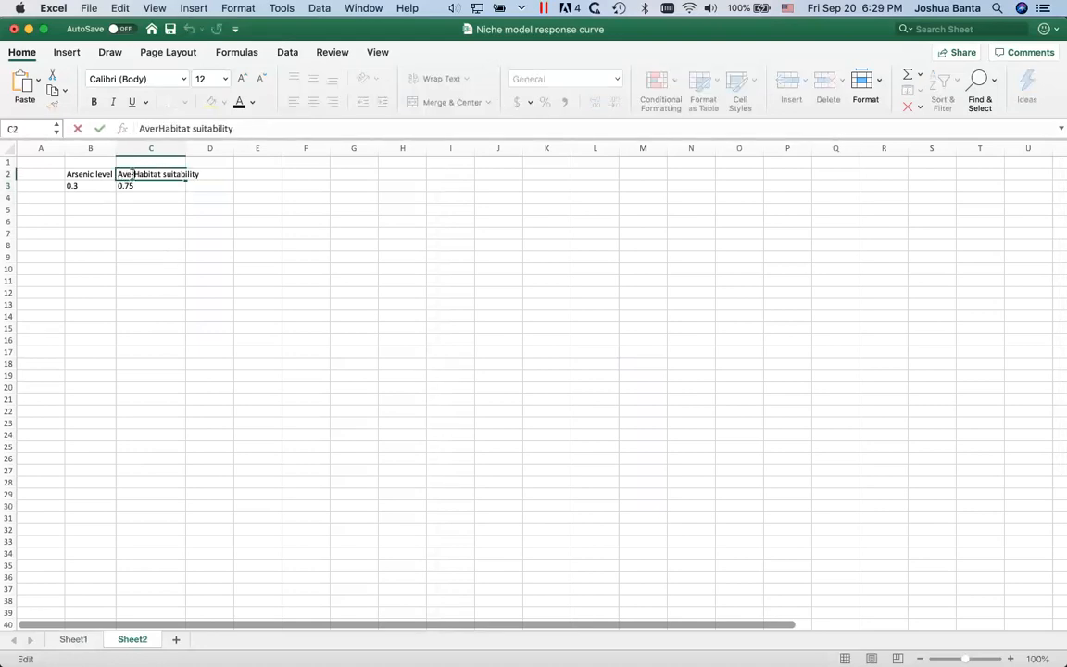
pyautogui.press('Return')
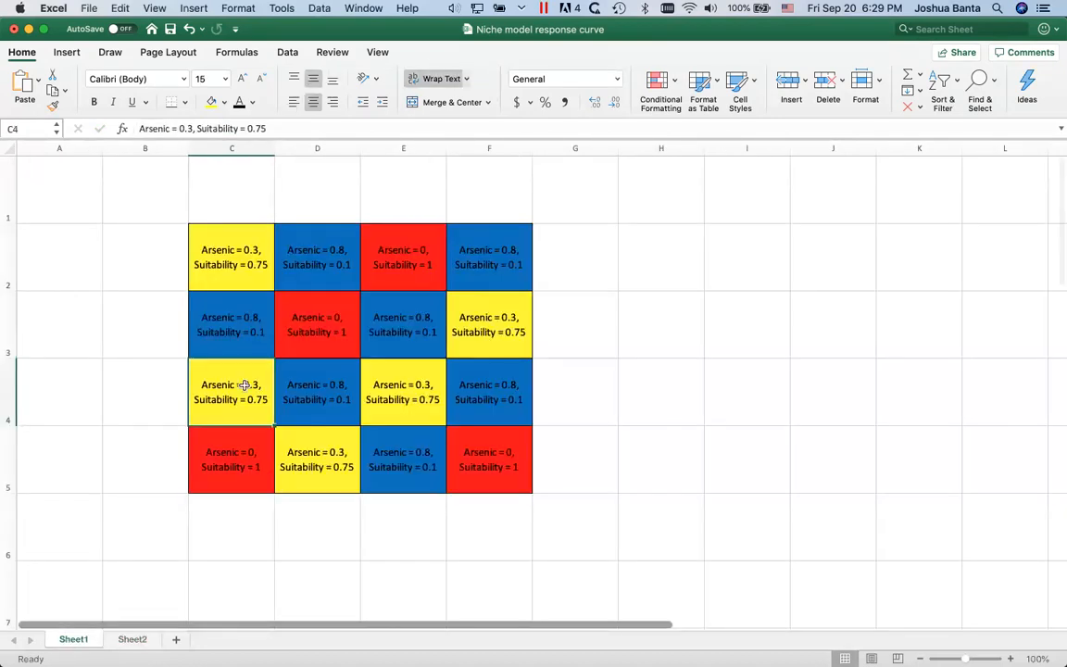
# Step: Check the arsenic 0.3 samples on Sheet1 against the 0.3 / 0.75 row on Sheet2
pyautogui.click(404, 393)
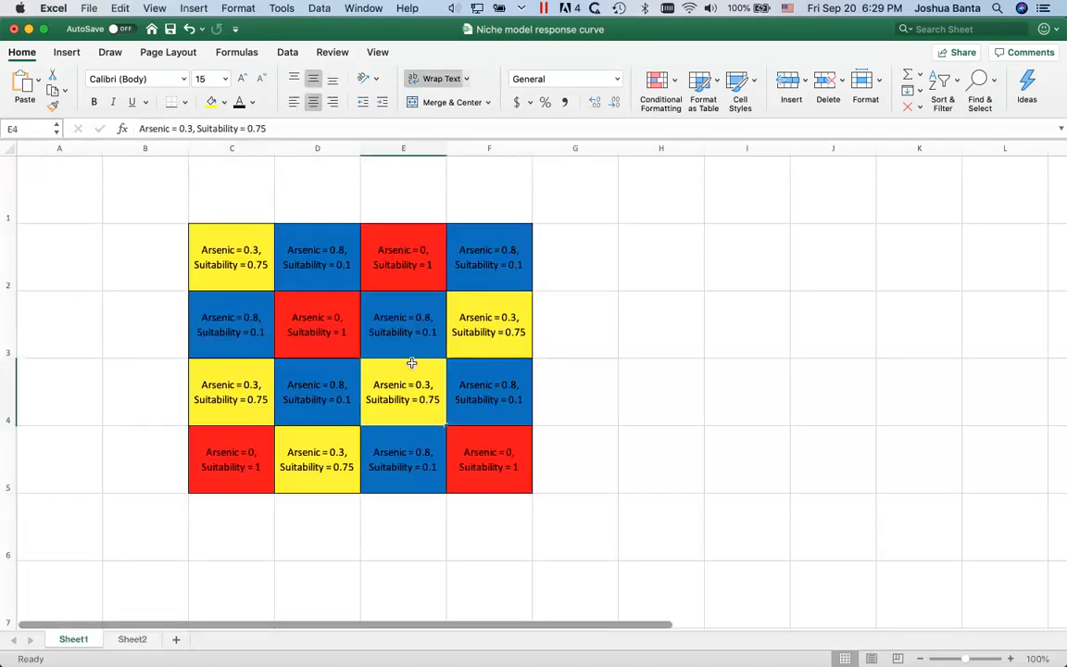
pyautogui.click(230, 256)
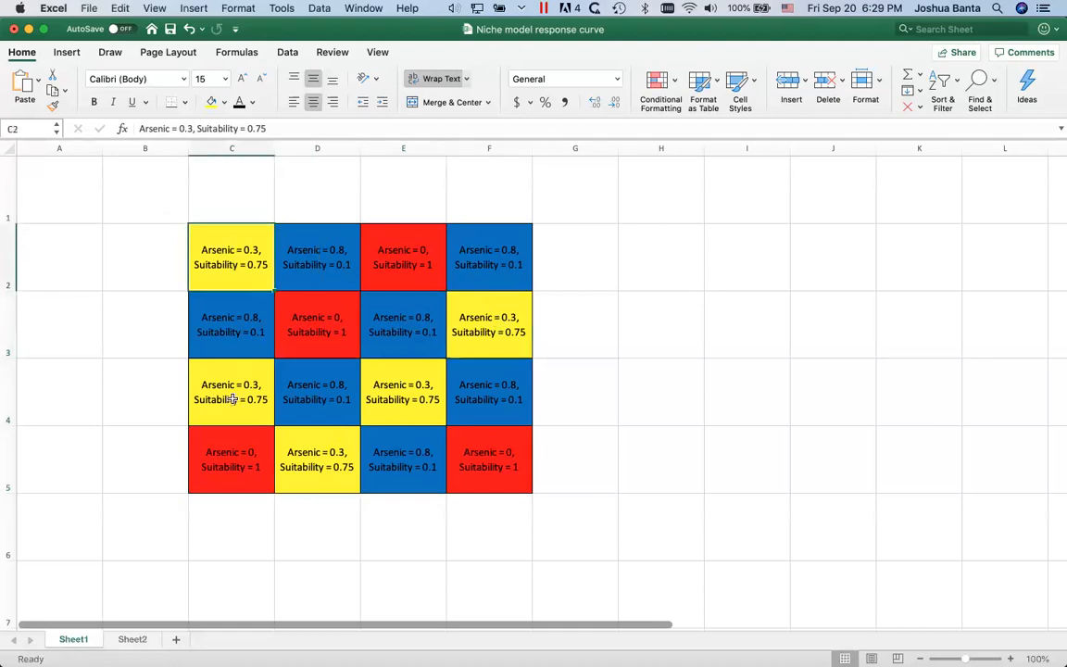
pyautogui.click(404, 393)
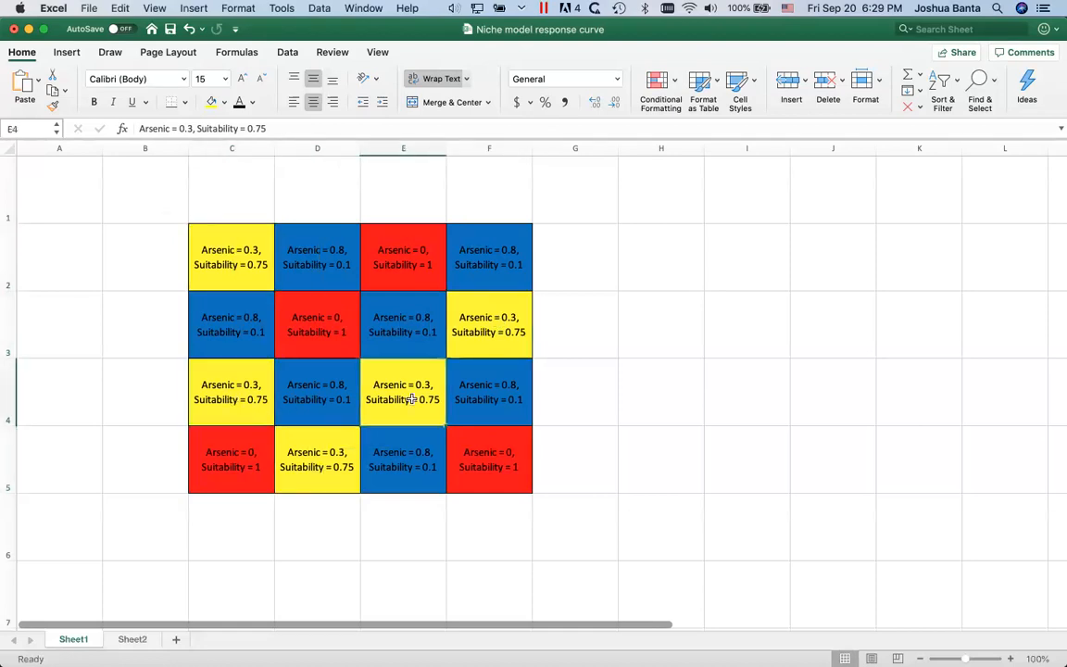
pyautogui.moveTo(471, 345)
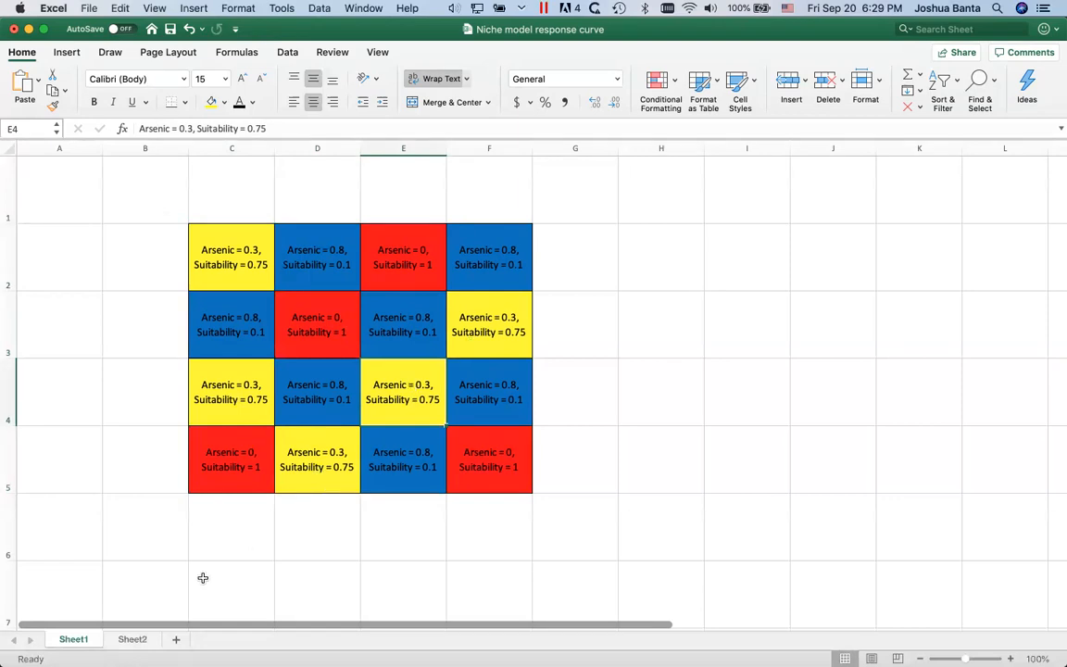
pyautogui.click(131, 639)
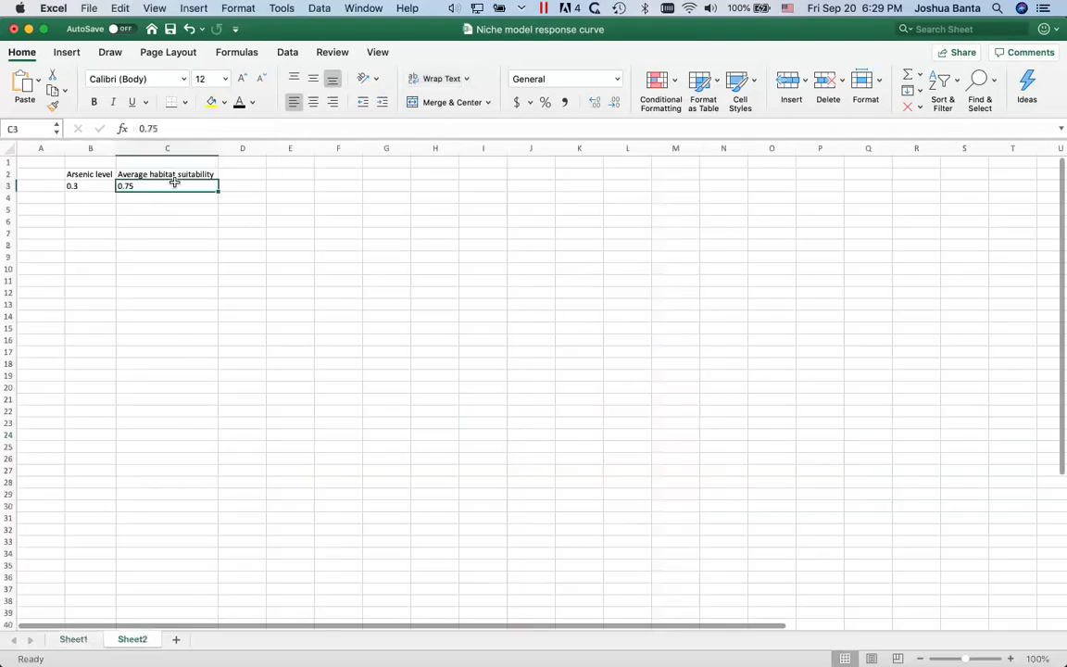
pyautogui.click(89, 185)
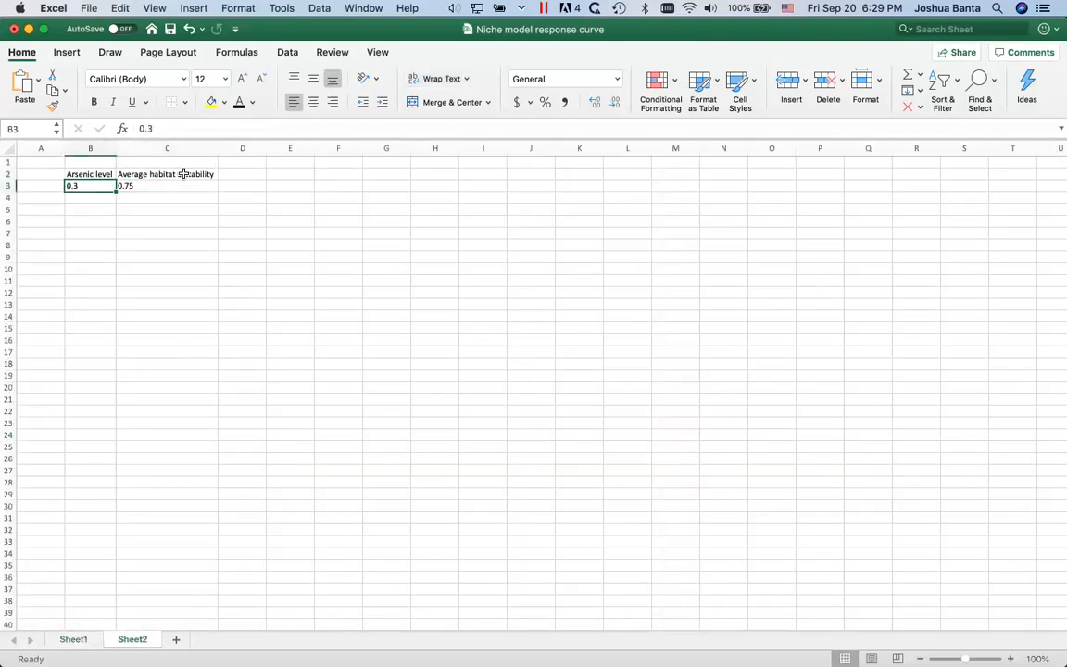
pyautogui.click(166, 185)
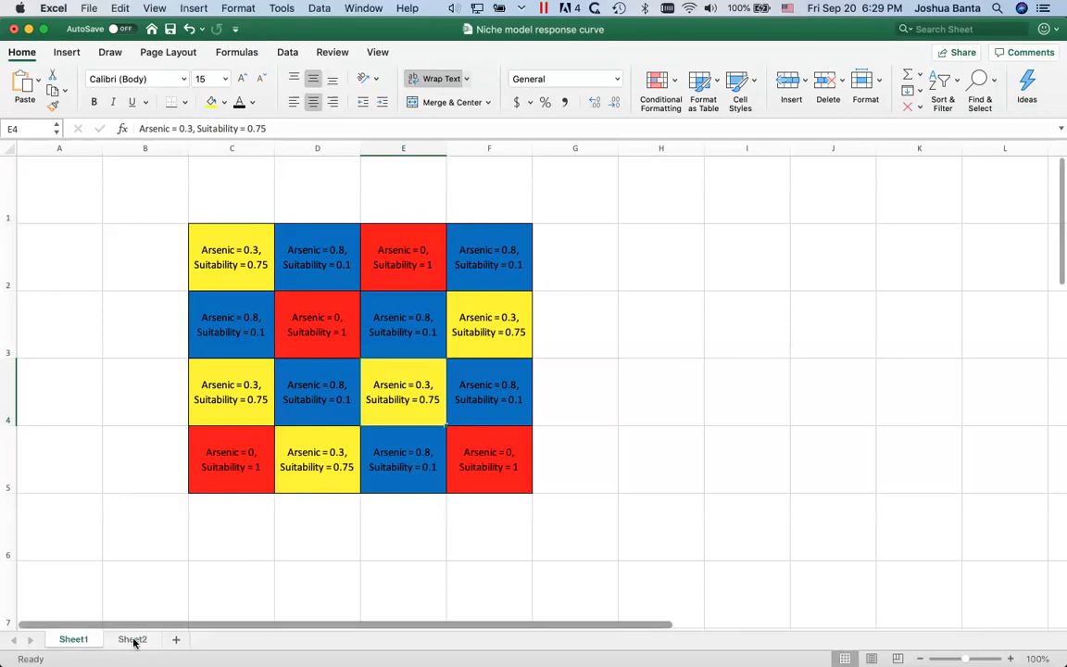
# Step: Add the arsenic 0.1 / suitability 0.8 and arsenic 0.8 / suitability 0.1 rows to Sheet2
pyautogui.click(131, 639)
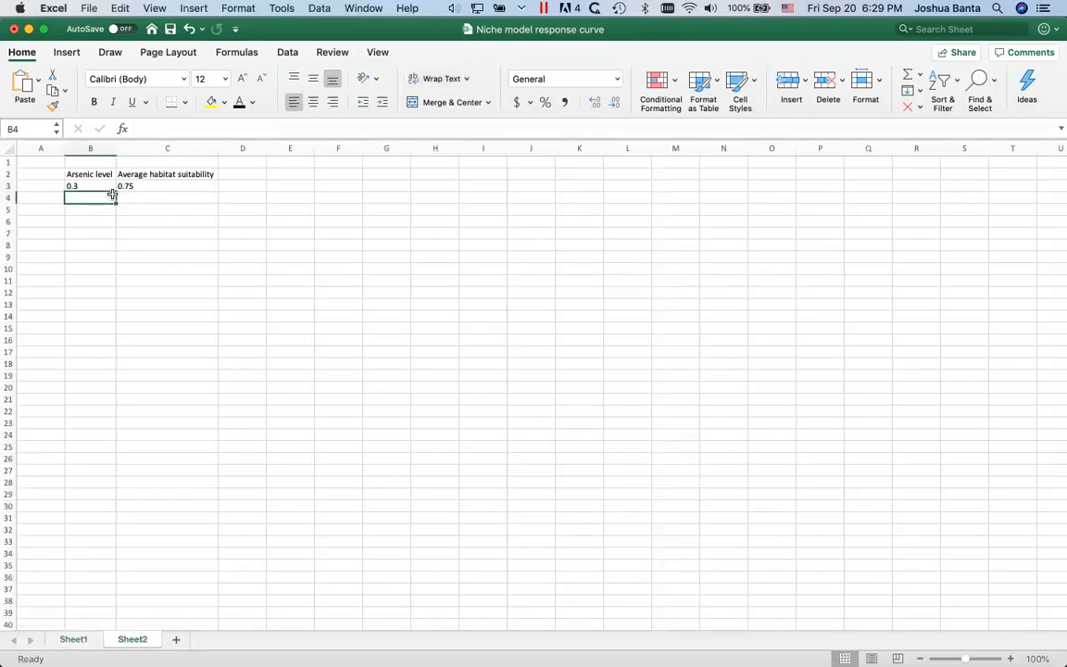
pyautogui.write('0.1')
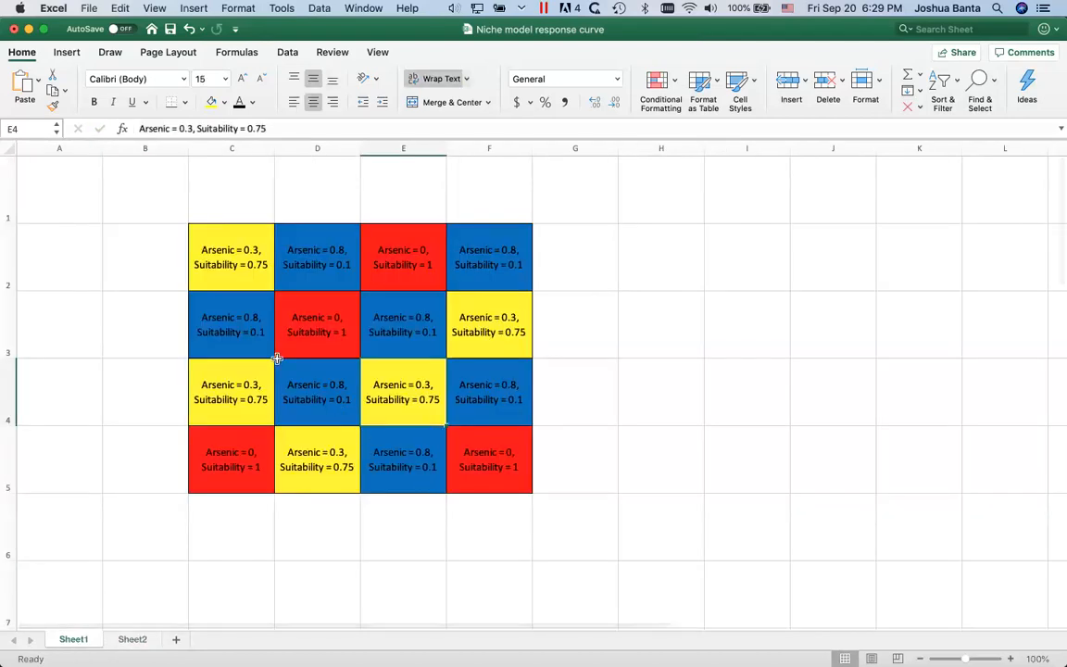
pyautogui.click(404, 324)
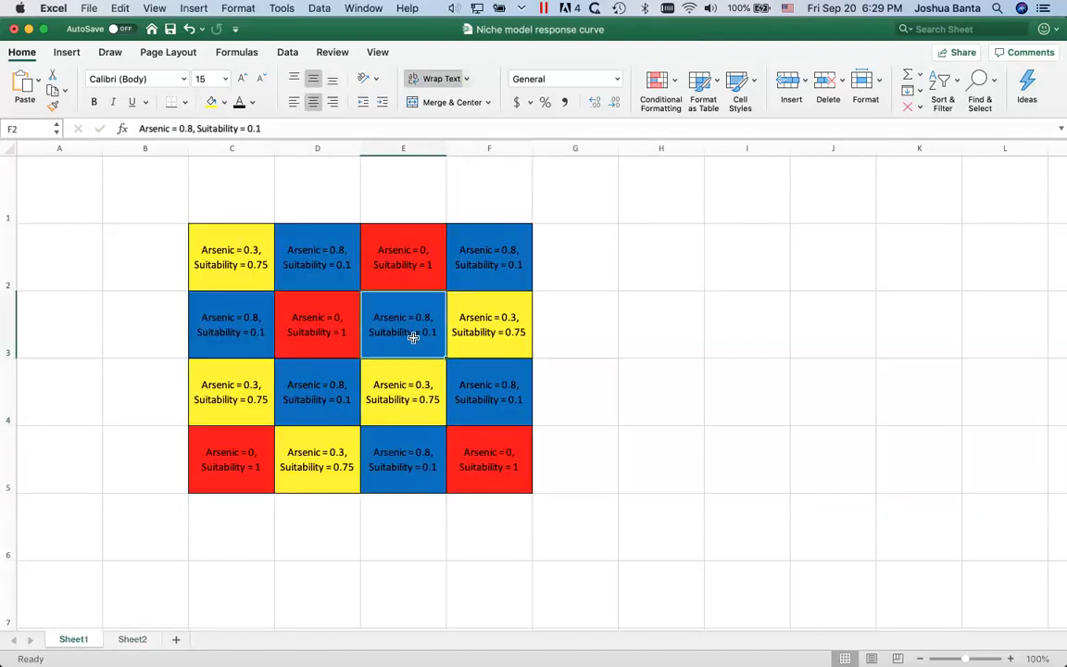
pyautogui.click(133, 639)
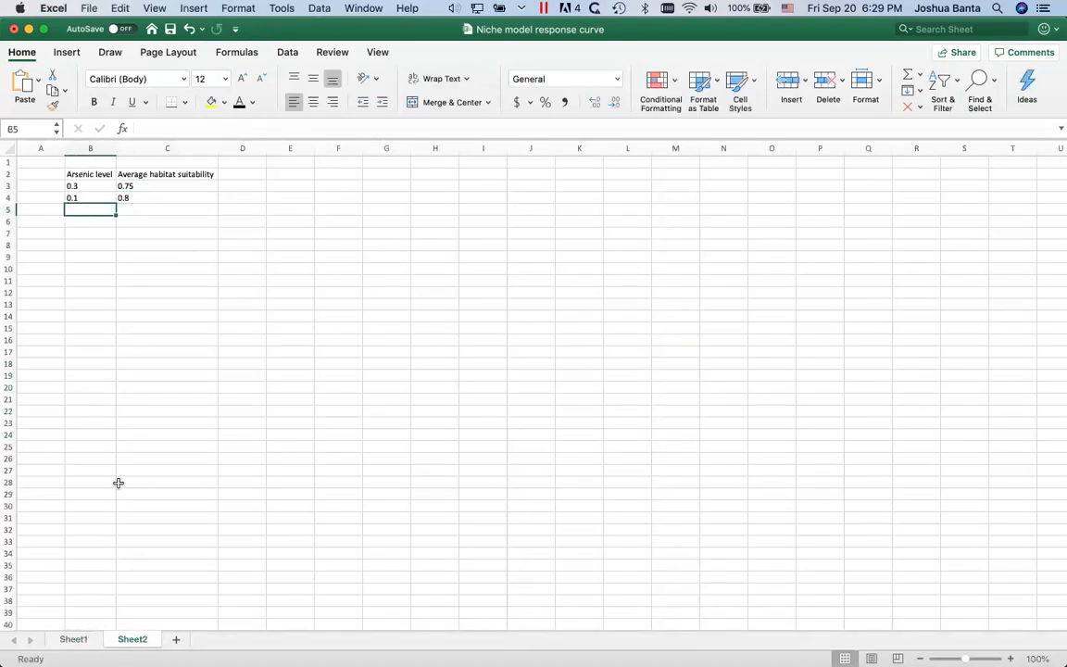
pyautogui.write('0')
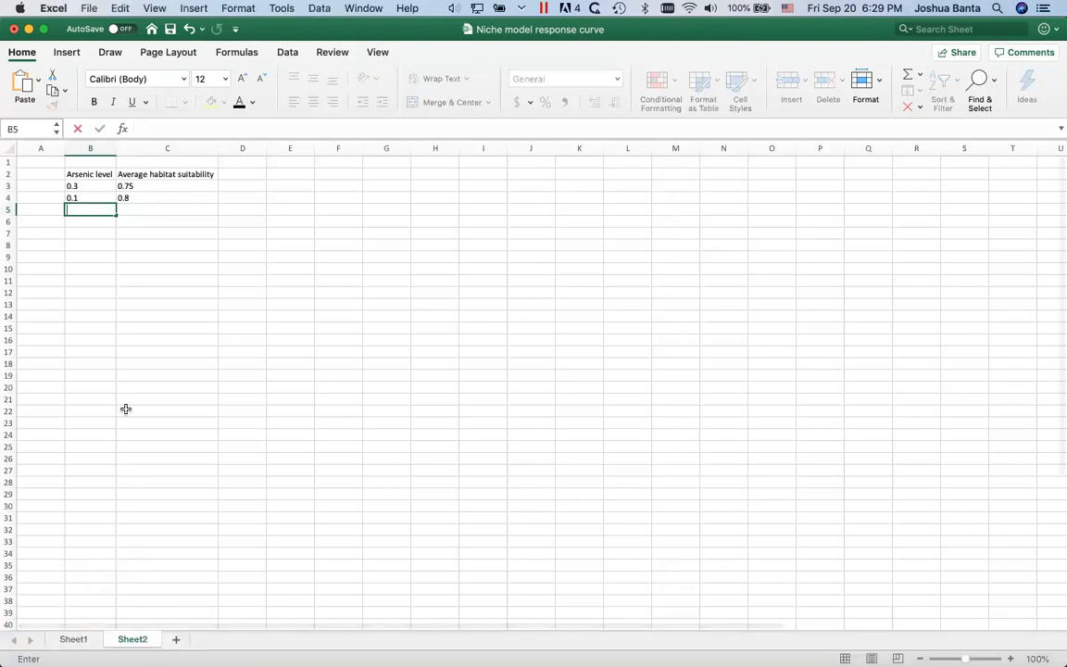
pyautogui.write('0.8')
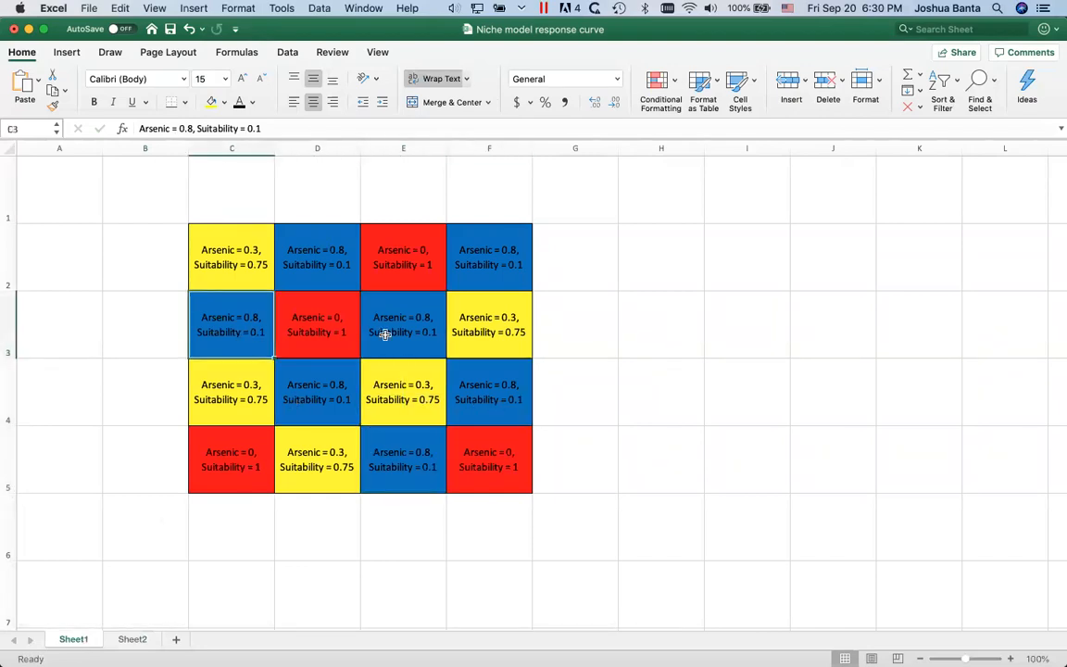
# Step: Select the arsenic values in the Sheet2 table
pyautogui.click(132, 639)
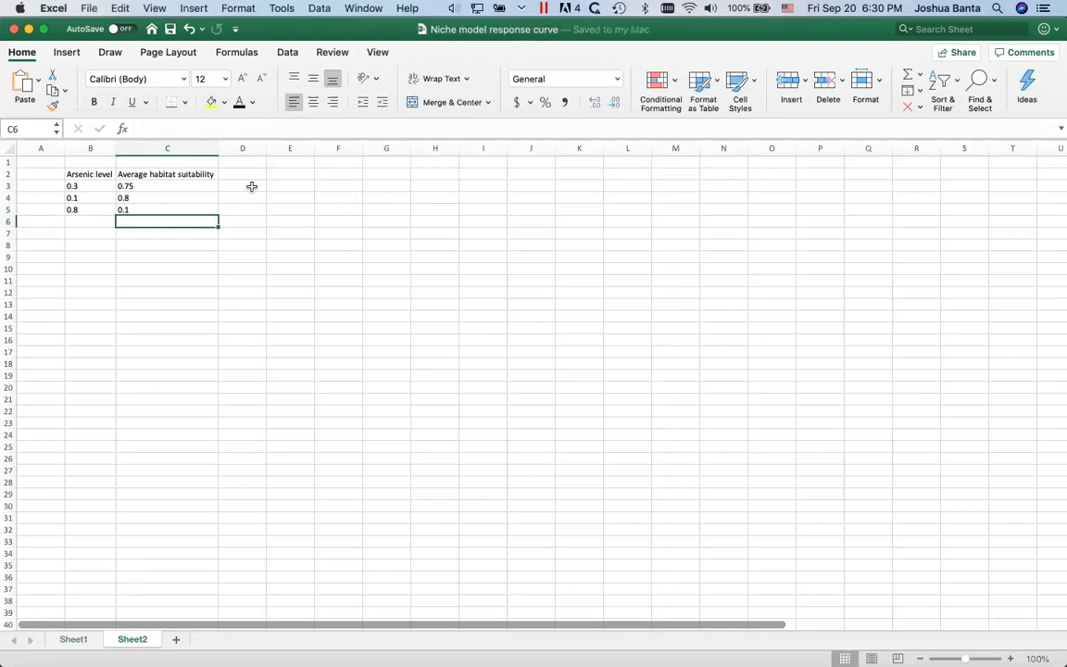
pyautogui.click(89, 185)
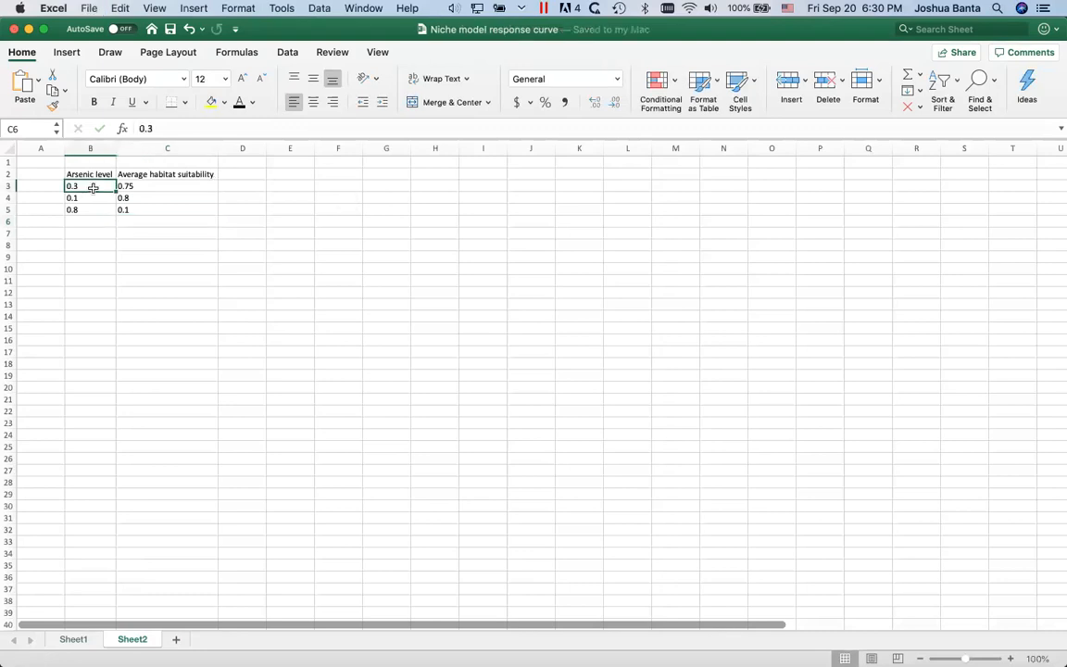
pyautogui.click(89, 174)
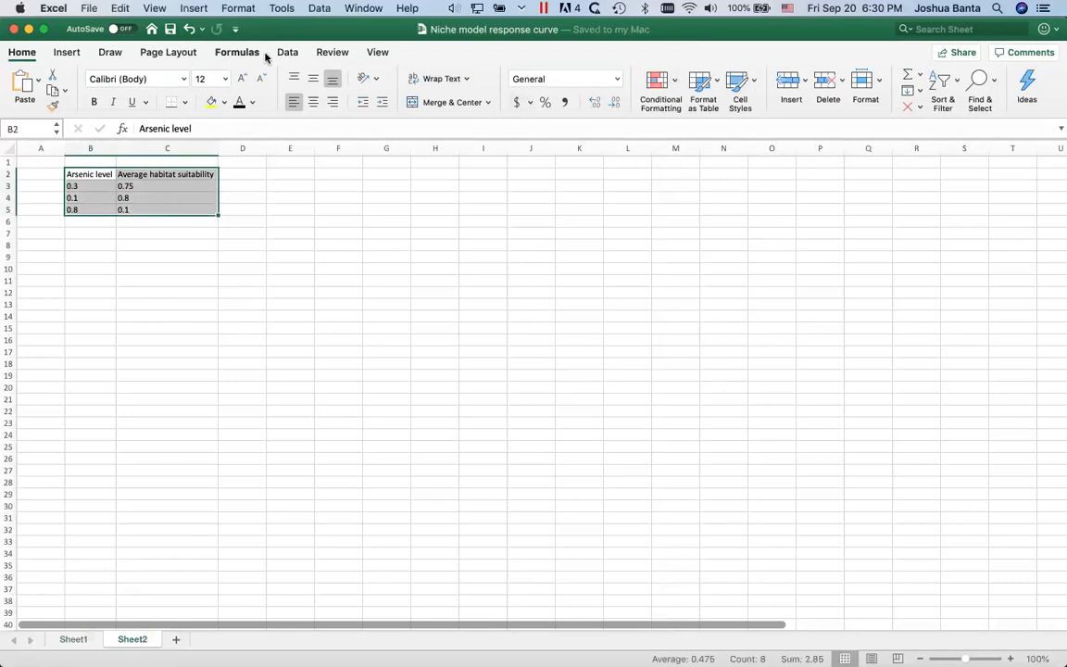
# Step: Insert a Line with Markers chart from the arsenic and suitability table
pyautogui.click(287, 51)
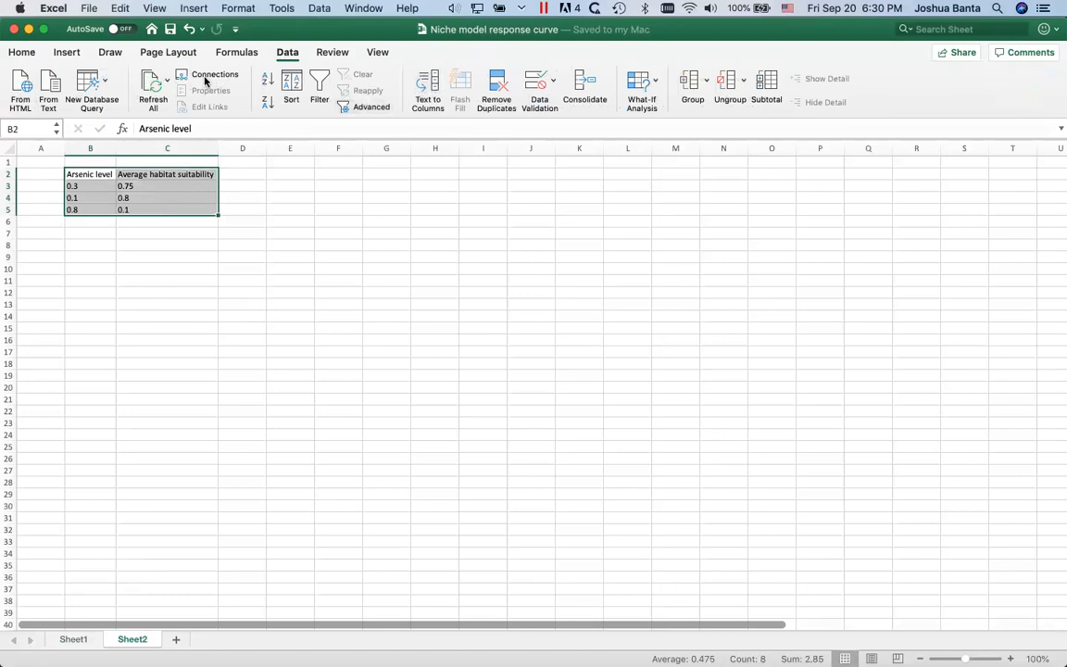
pyautogui.click(67, 52)
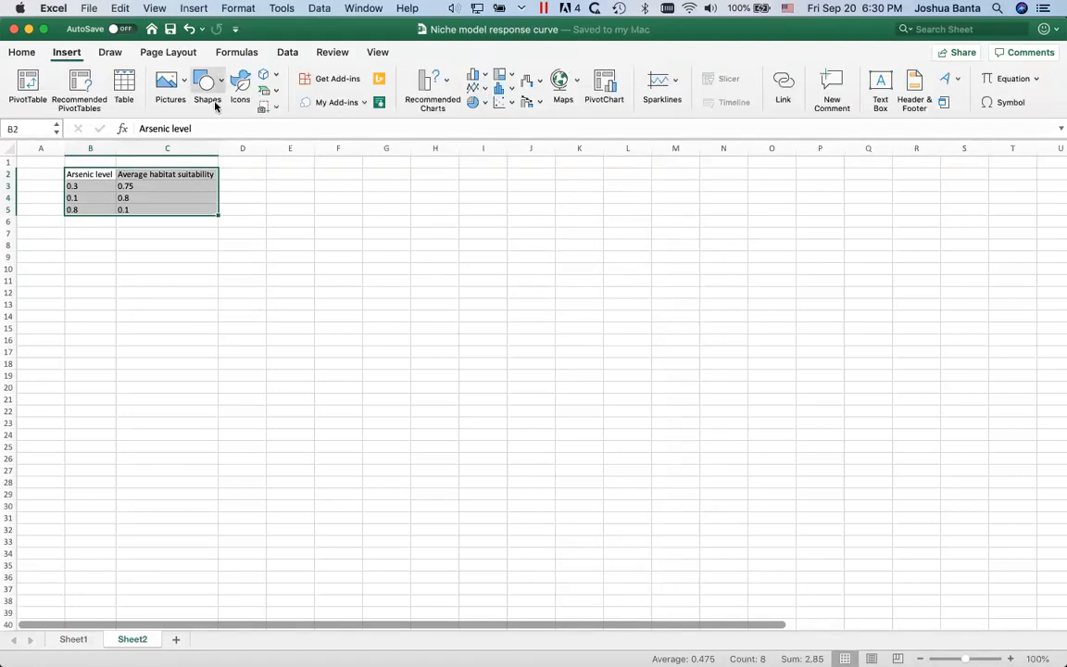
pyautogui.moveTo(485, 93)
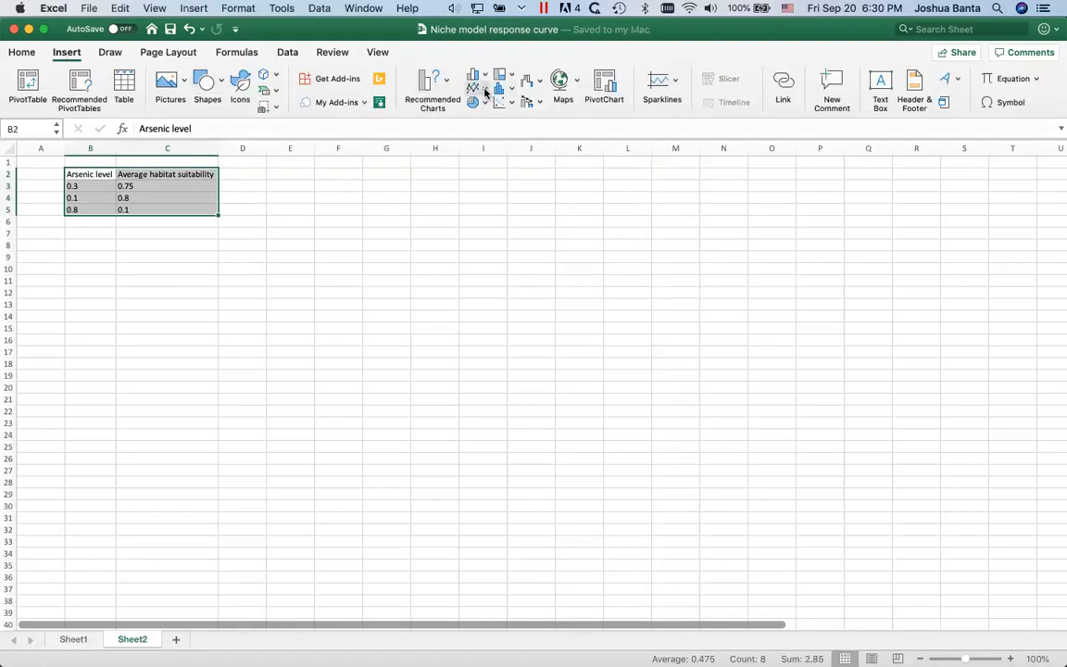
pyautogui.moveTo(475, 89)
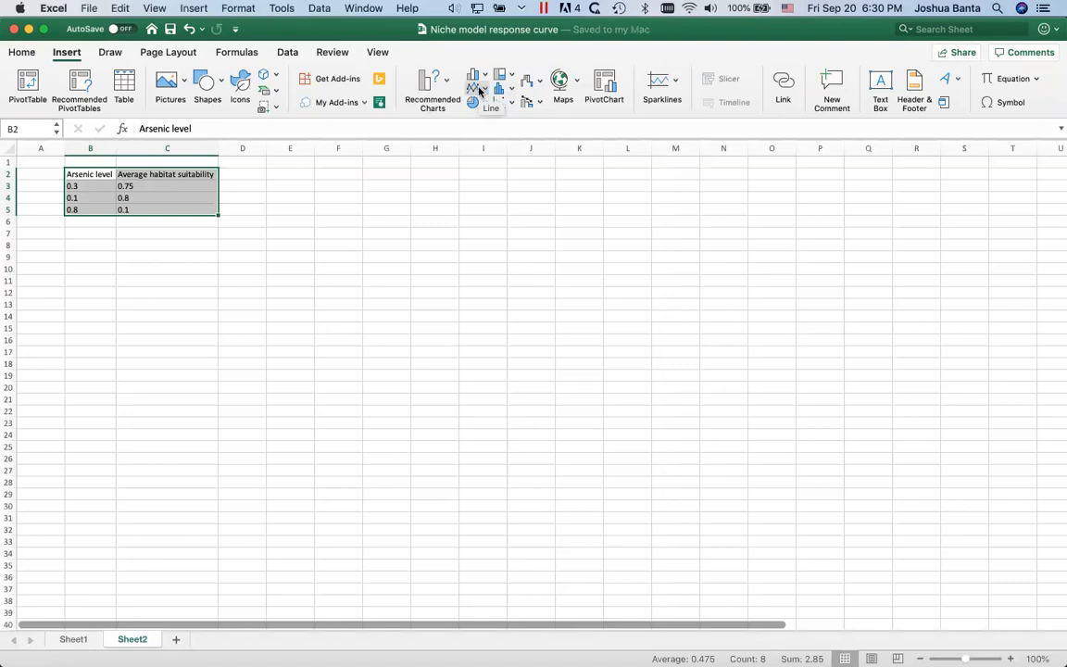
pyautogui.click(478, 87)
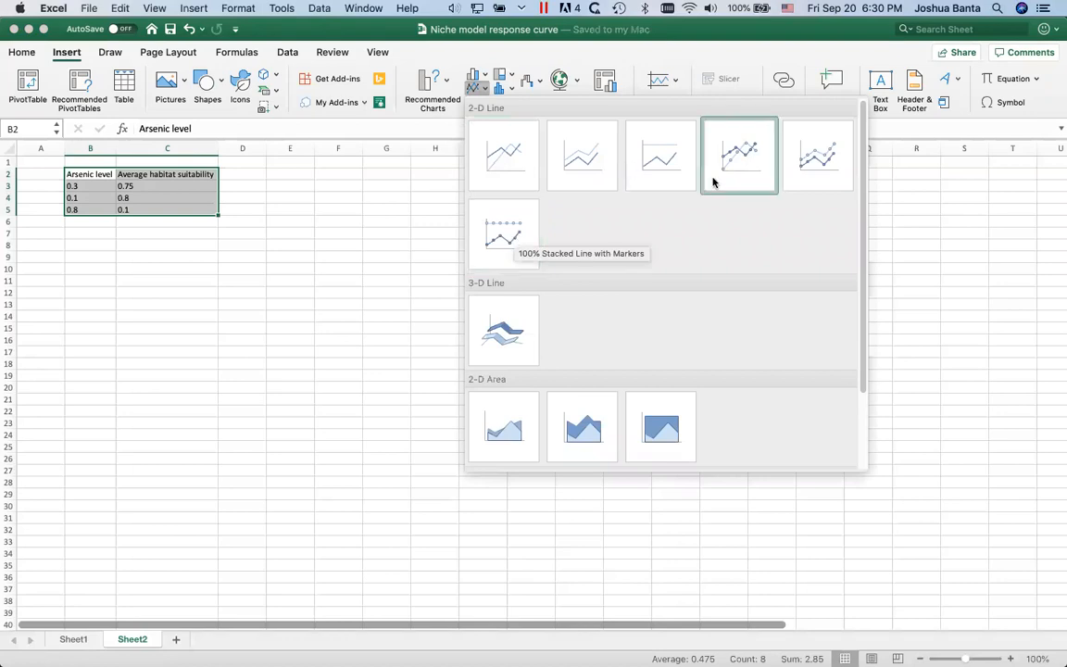
pyautogui.moveTo(749, 170)
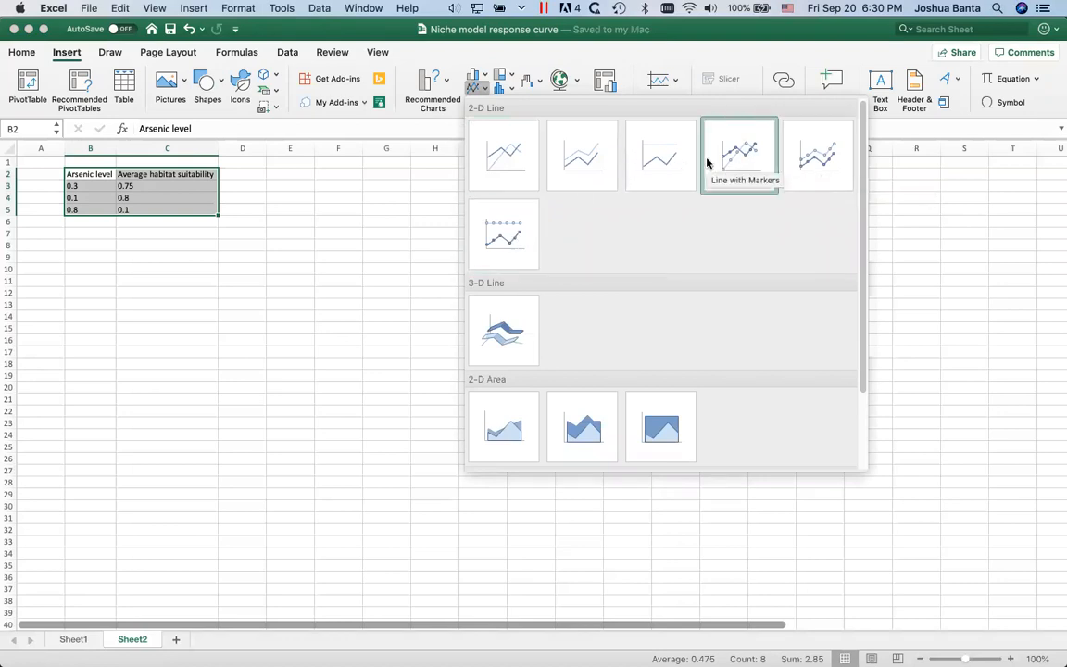
pyautogui.click(740, 152)
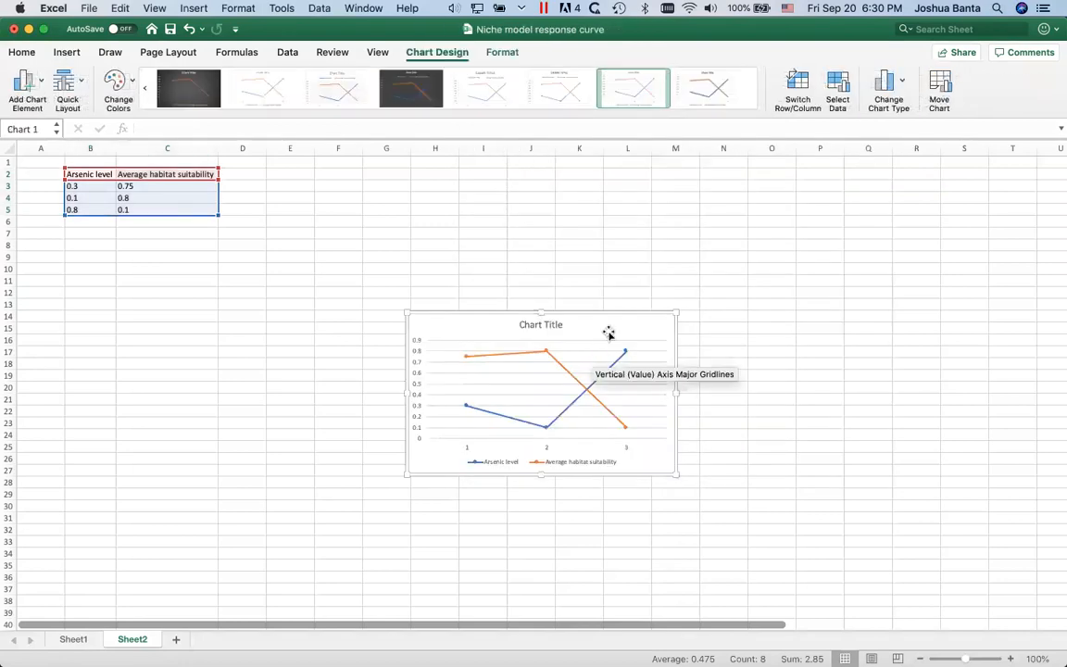
pyautogui.moveTo(508, 358)
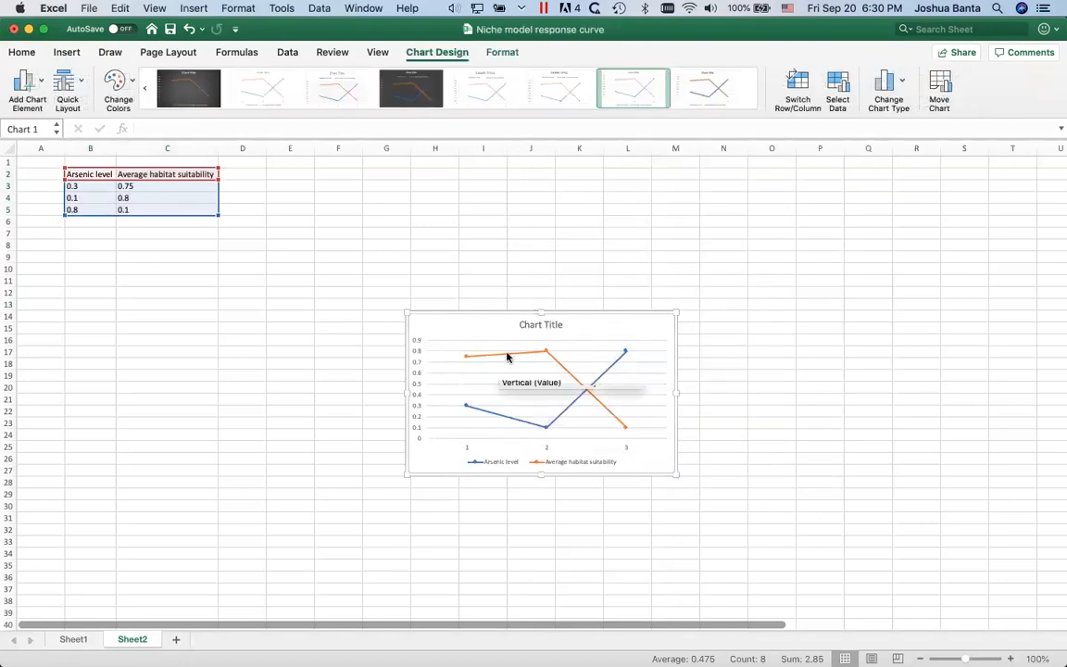
pyautogui.moveTo(530, 337)
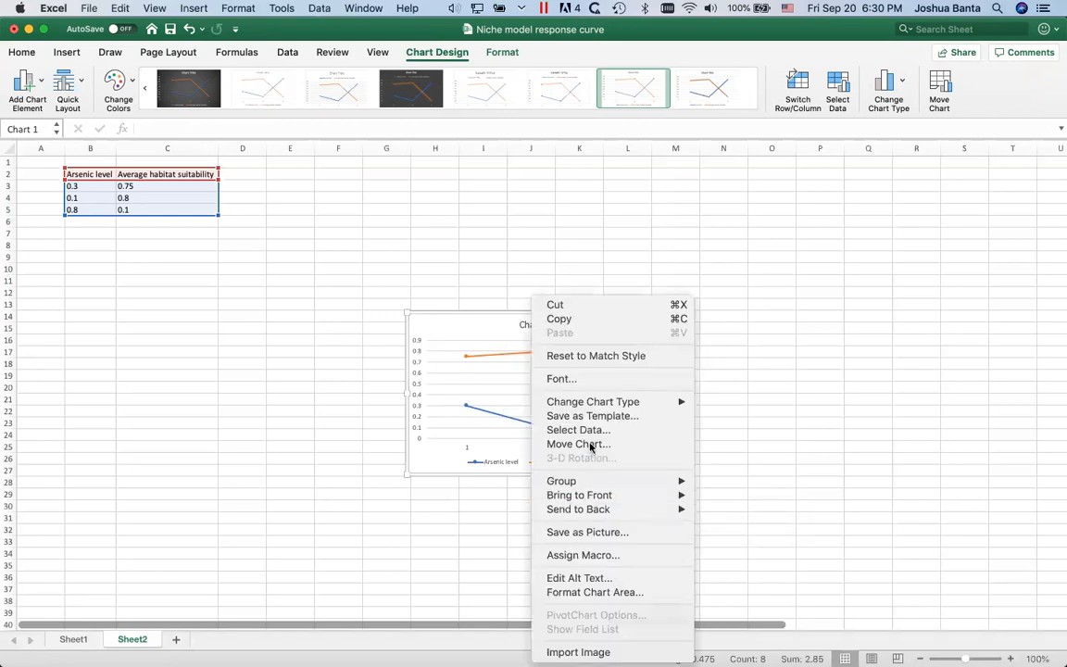
# Step: Via Select Data, replace the series with suitability values C3:C5 and arsenic axis labels B3:B5
pyautogui.click(578, 430)
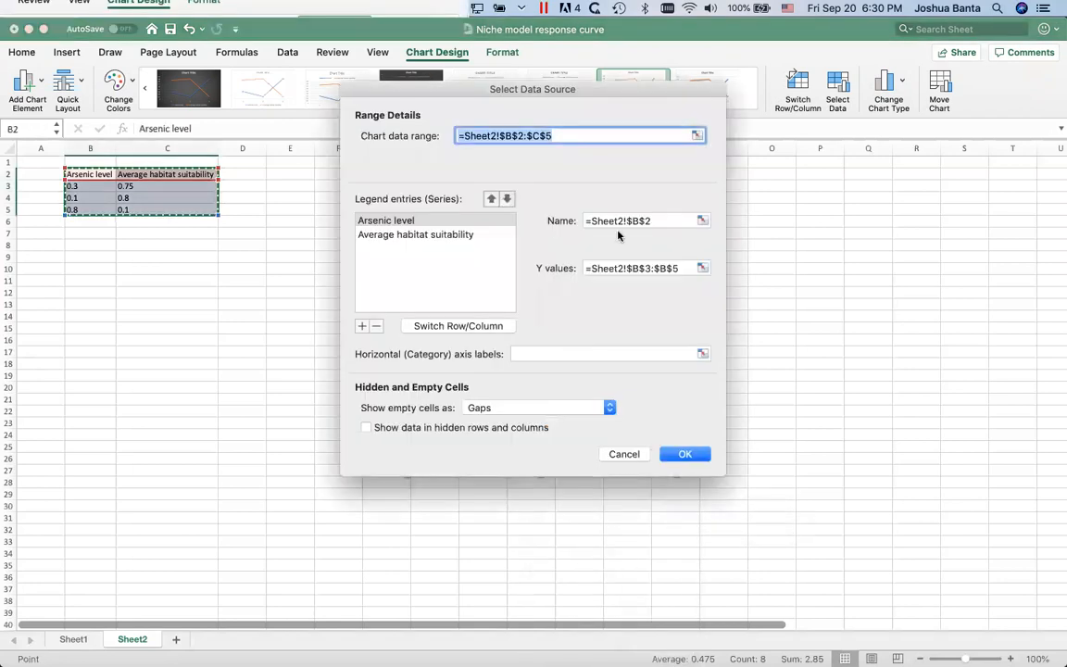
pyautogui.click(385, 218)
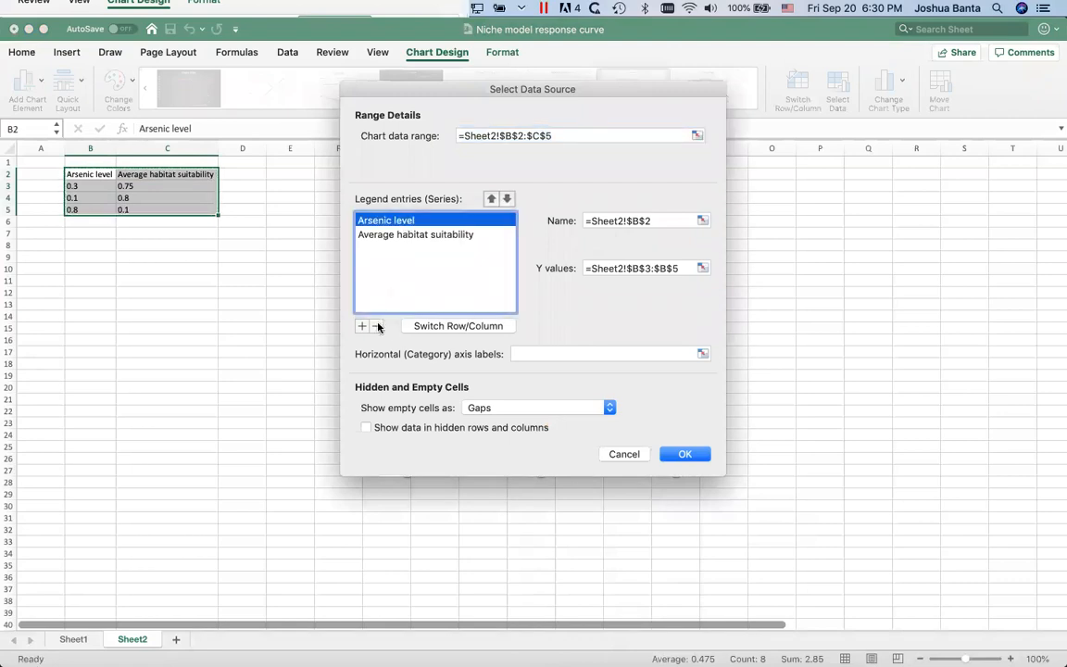
pyautogui.click(378, 326)
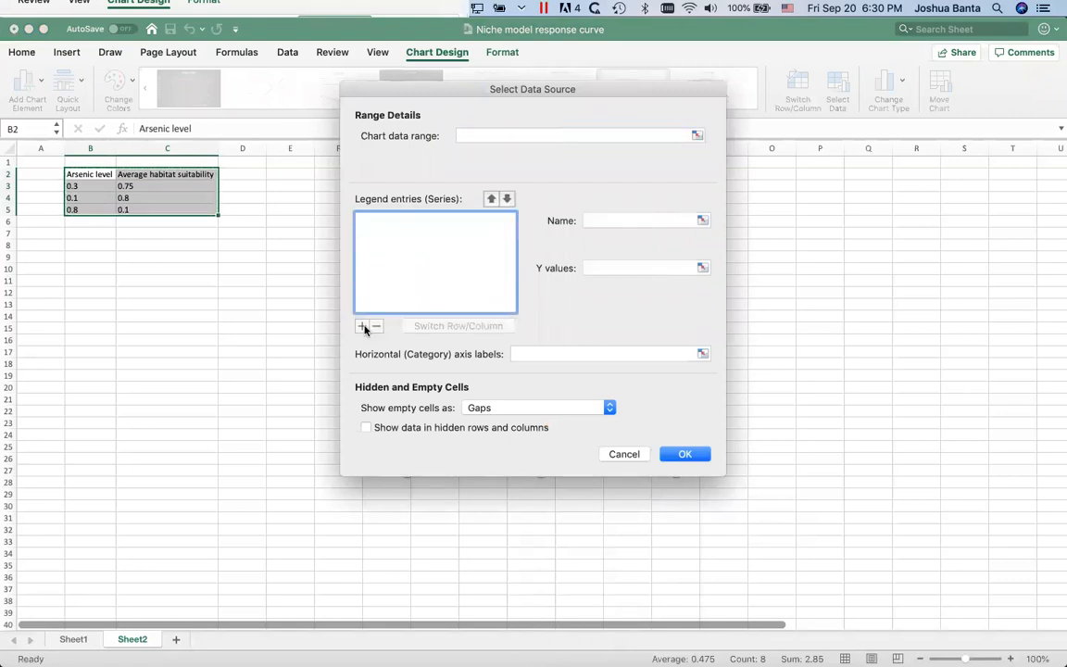
pyautogui.click(361, 326)
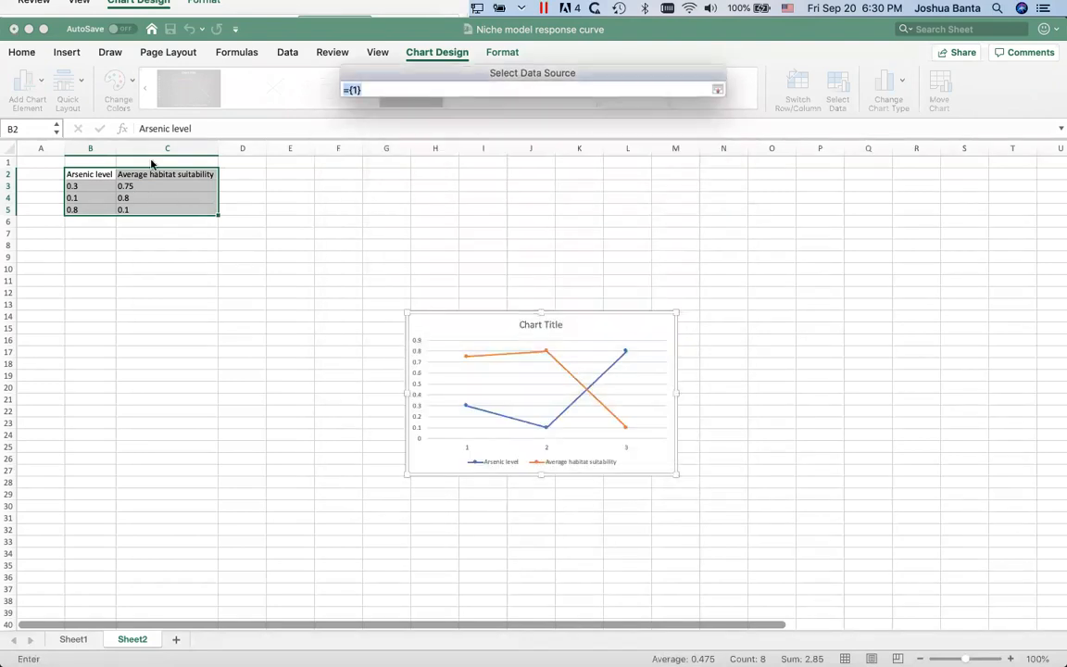
pyautogui.moveTo(167, 186); pyautogui.dragTo(167, 209)
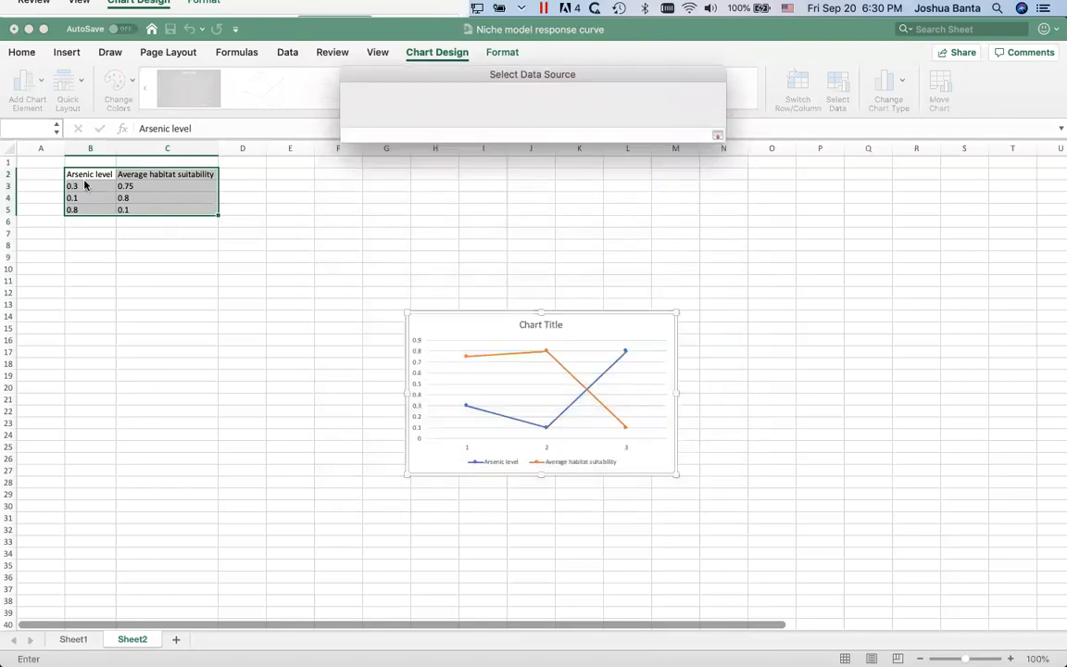
pyautogui.moveTo(70, 185); pyautogui.dragTo(70, 210)
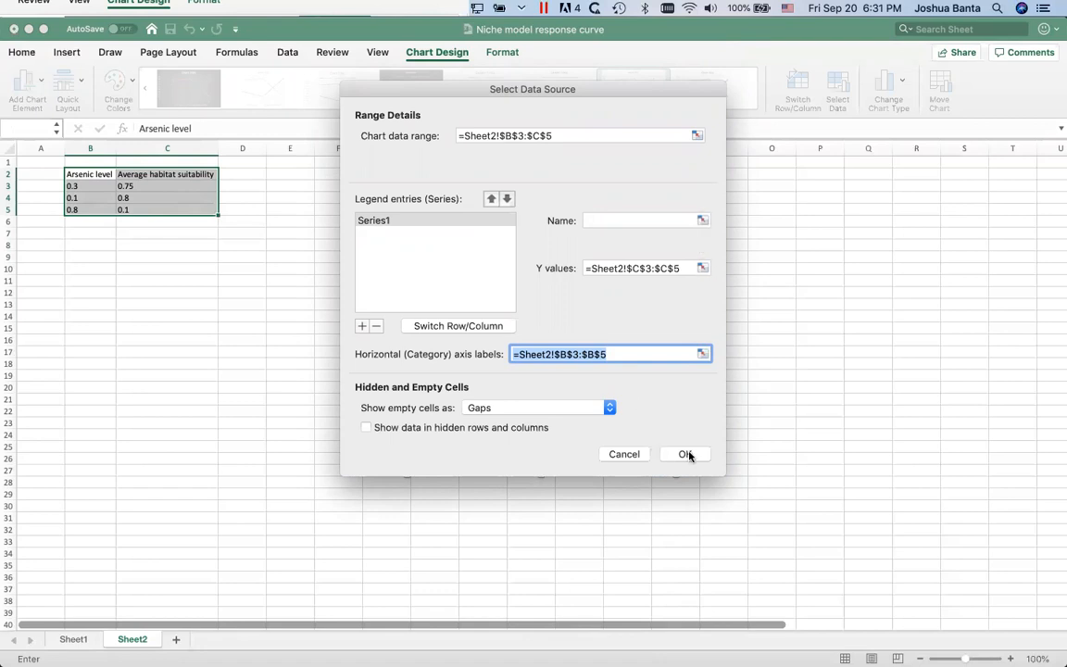
pyautogui.click(685, 454)
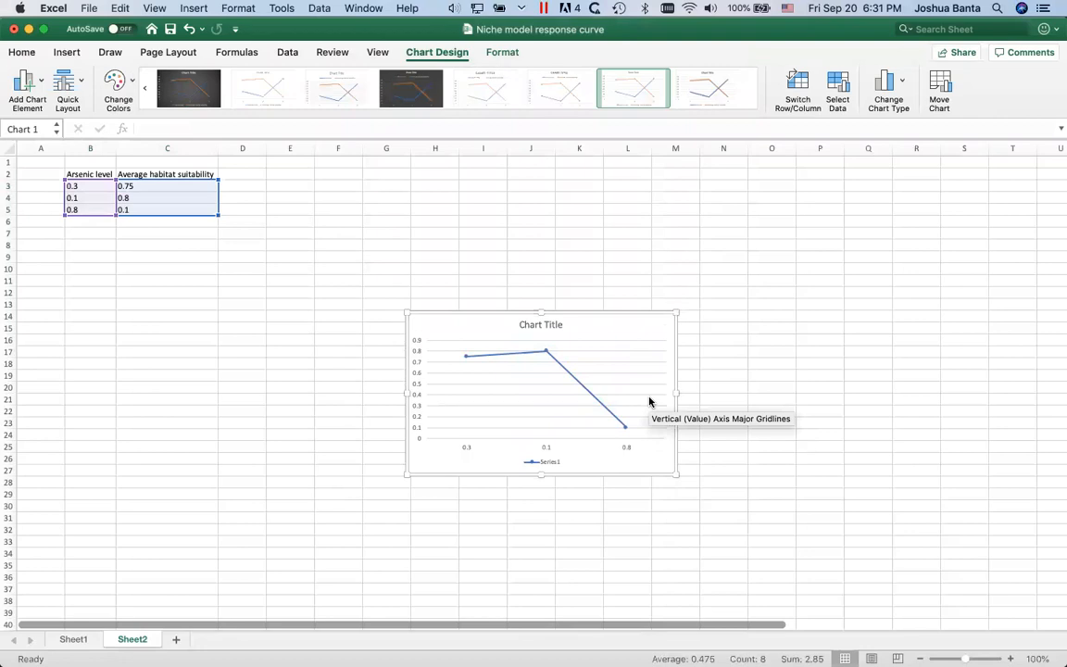
pyautogui.moveTo(137, 533)
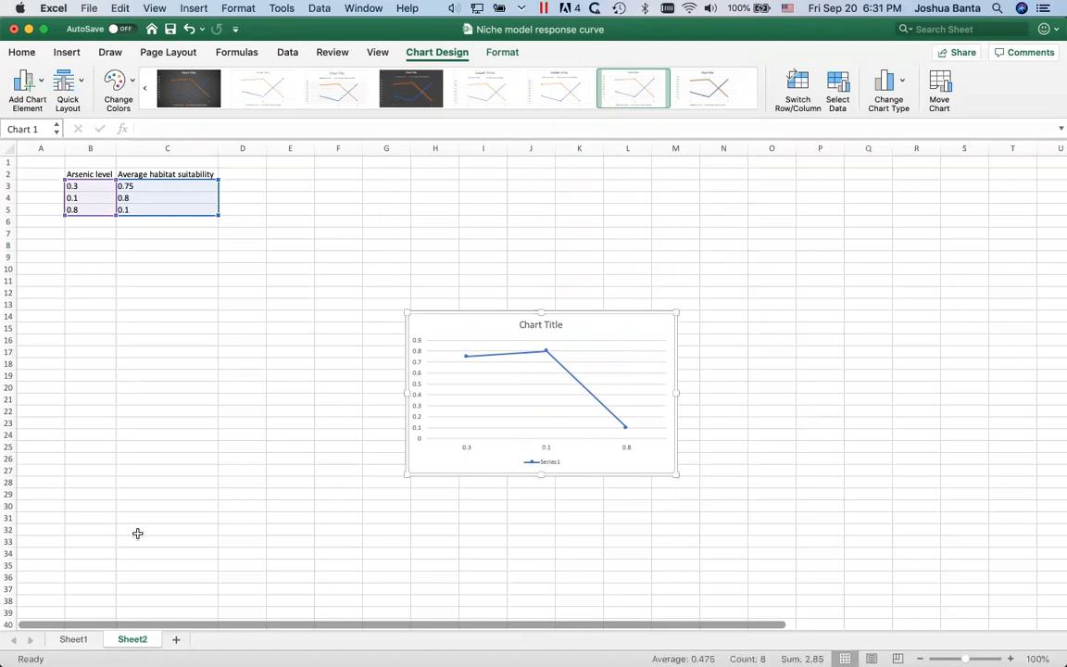
pyautogui.moveTo(74, 639)
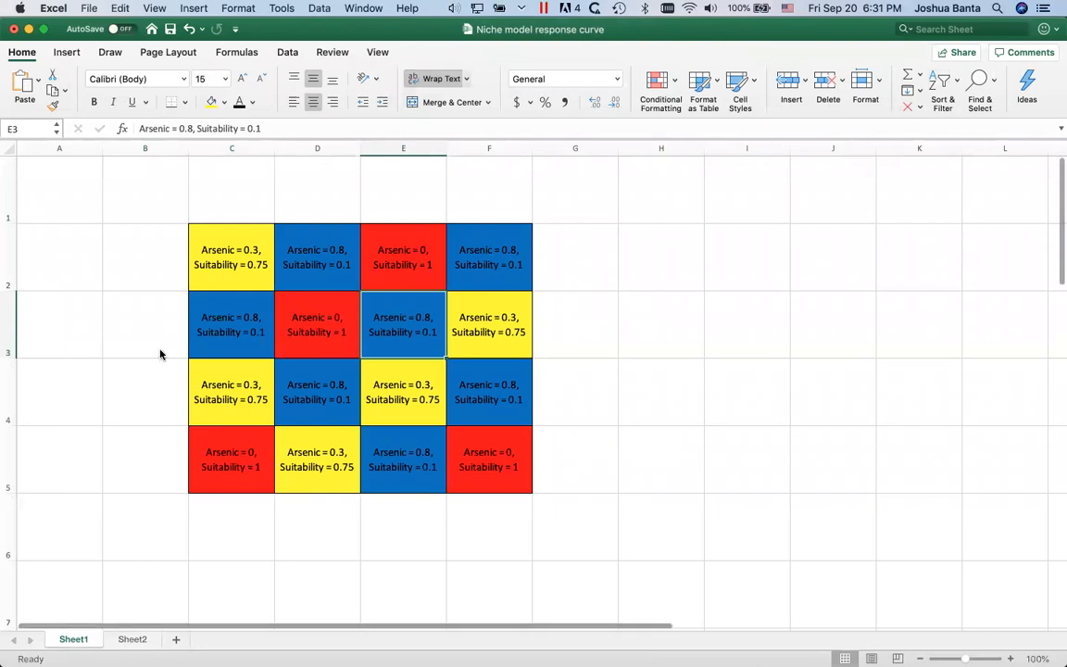
# Step: Compare Sheet1's coloured arsenic cells with the Sheet2 table values
pyautogui.click(134, 640)
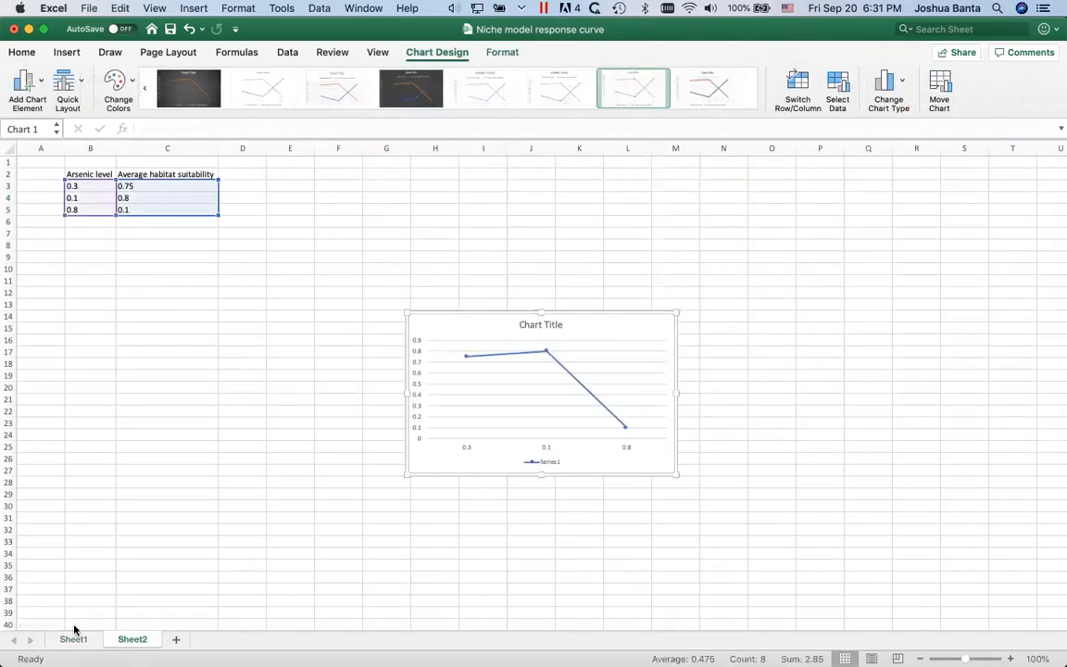
pyautogui.click(74, 639)
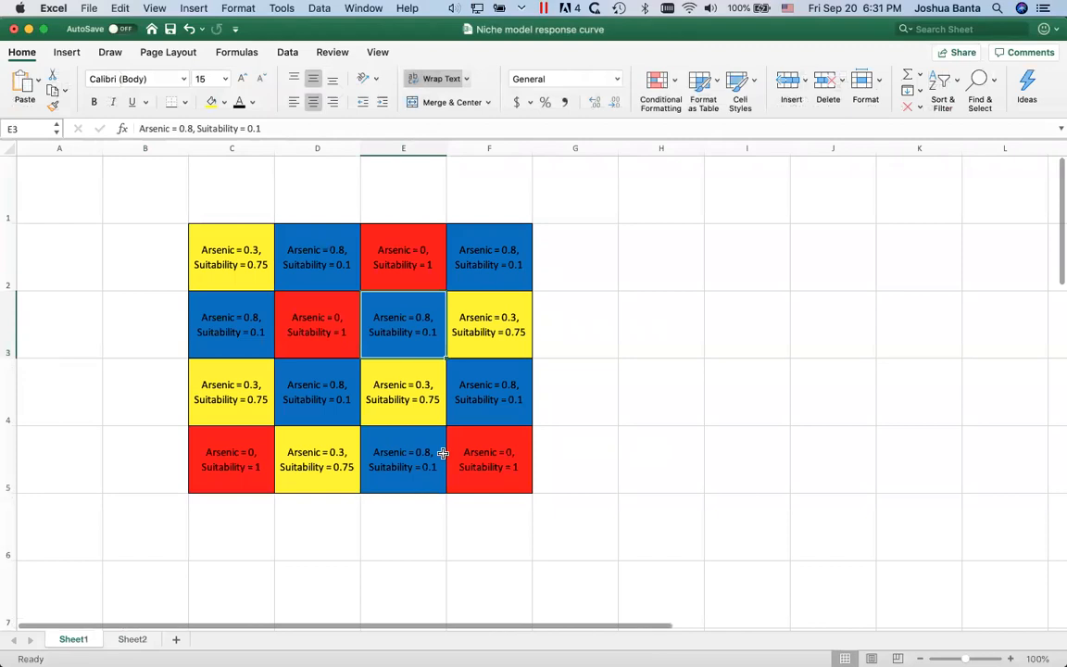
pyautogui.moveTo(374, 474)
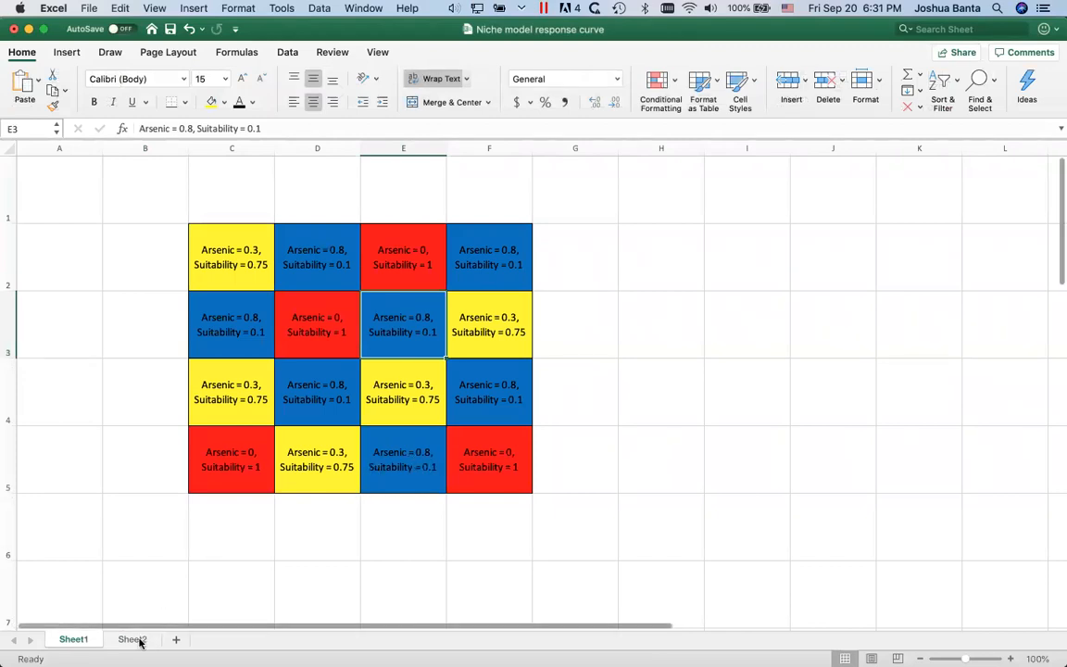
pyautogui.click(134, 639)
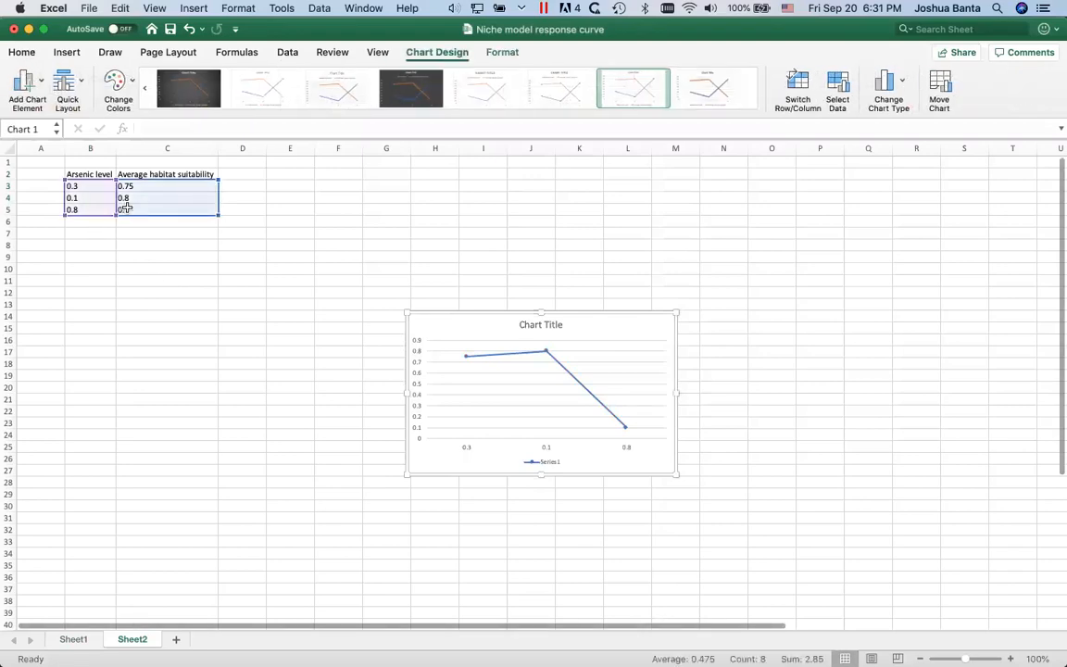
pyautogui.click(74, 639)
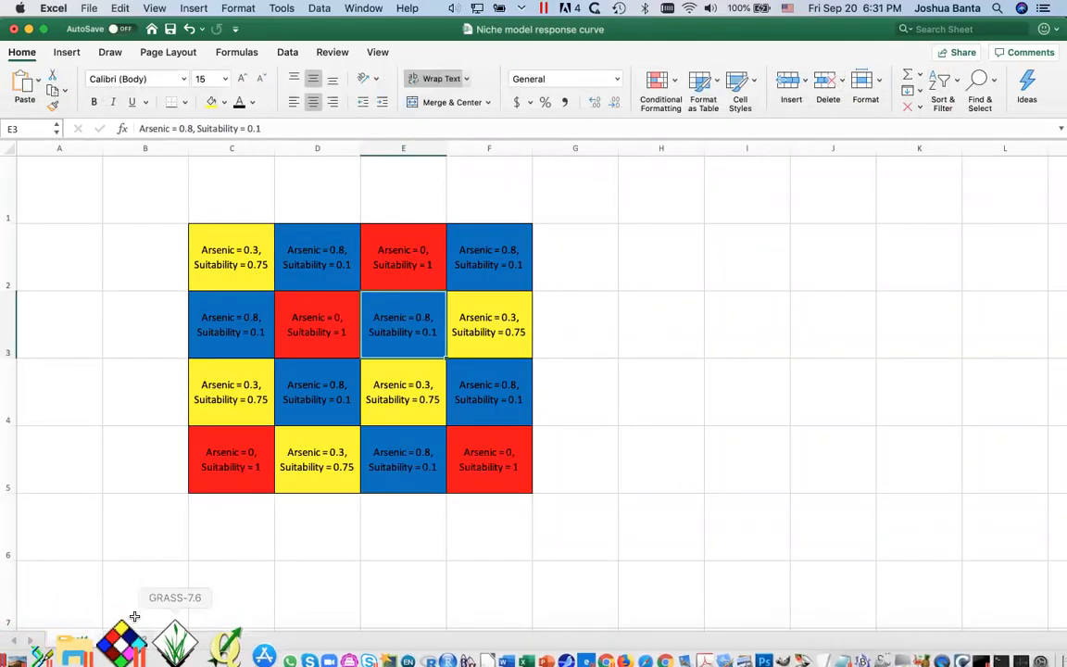
pyautogui.click(133, 639)
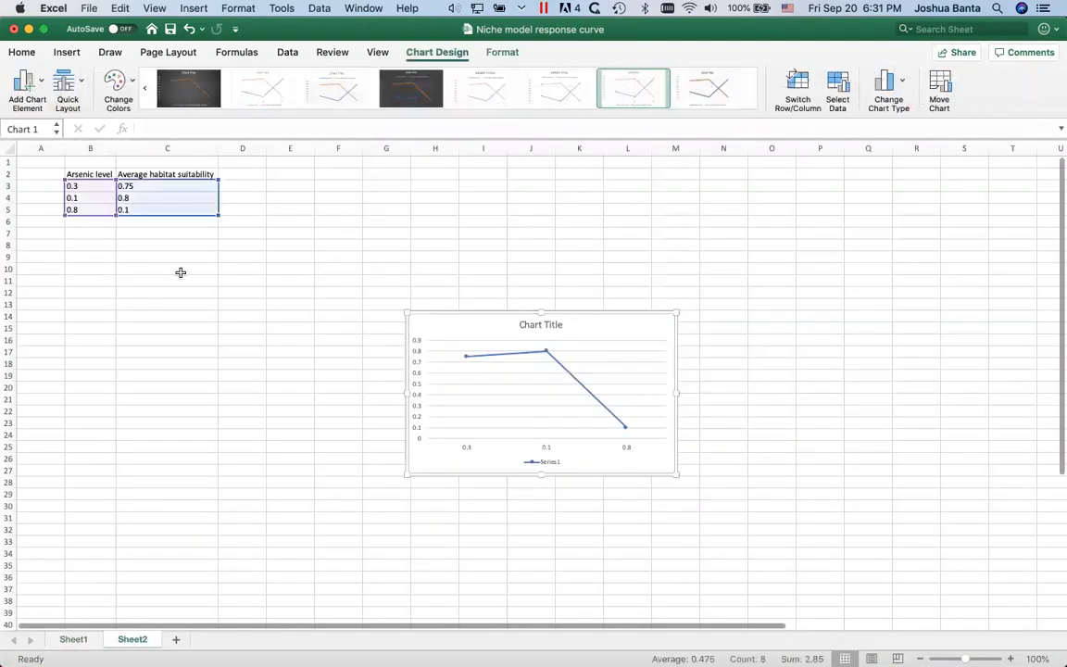
pyautogui.click(89, 185)
pyautogui.write('0')
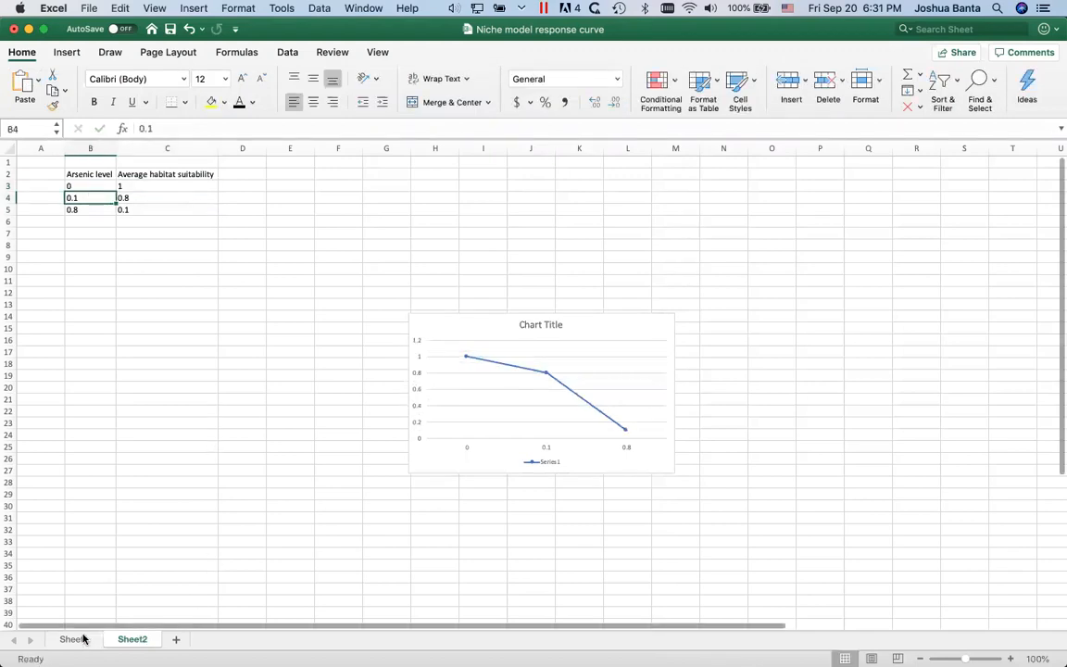
pyautogui.click(74, 640)
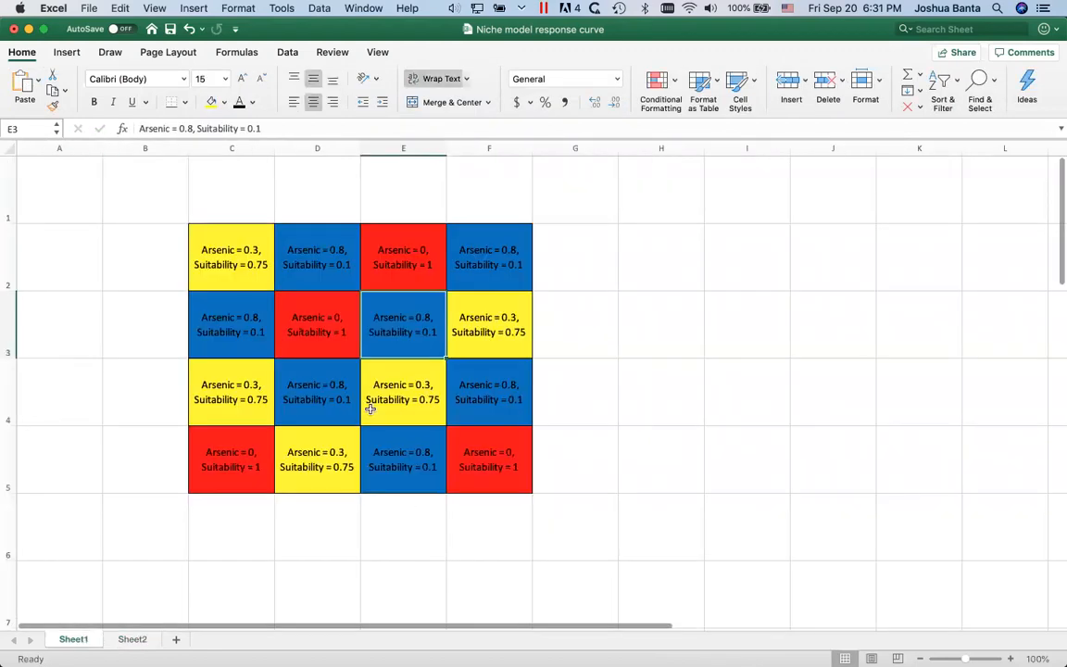
pyautogui.moveTo(361, 406)
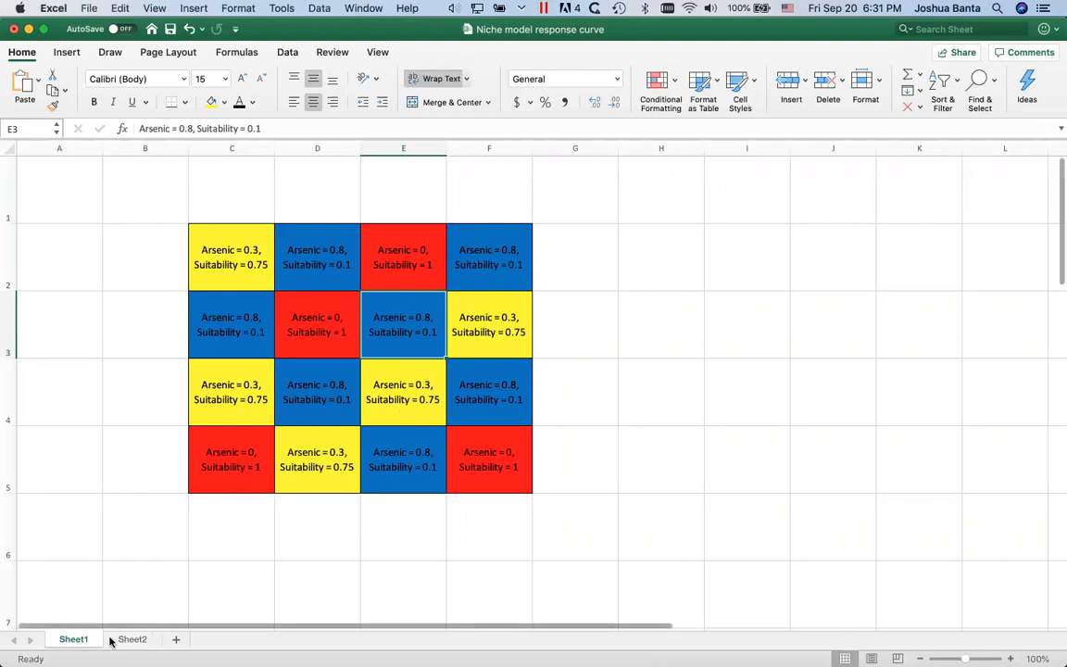
# Step: Set the rows to arsenic 0, 0.3, 0.8 with suitability 1, 0.75, 0.1 and select the chart
pyautogui.click(133, 639)
pyautogui.write('0.7')
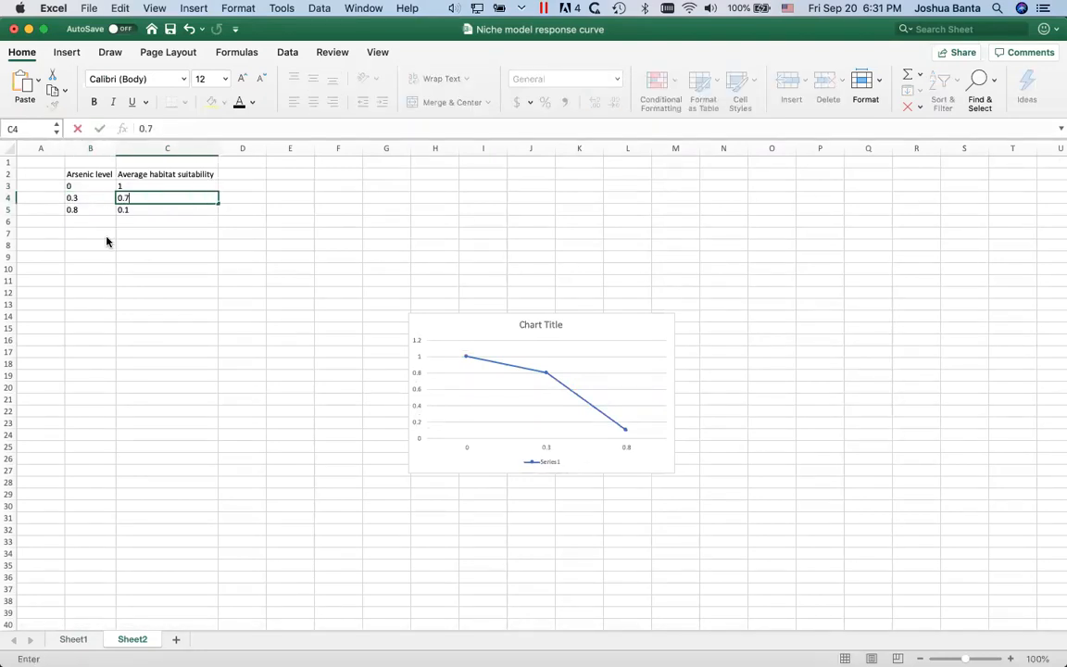
pyautogui.press('Return')
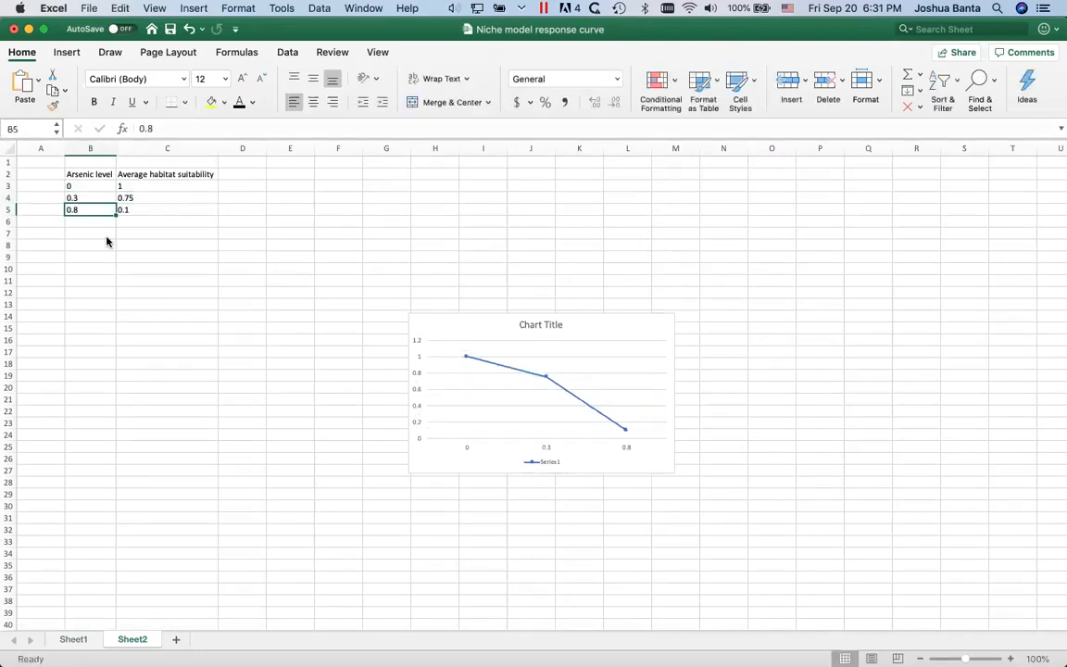
pyautogui.moveTo(70, 185); pyautogui.dragTo(70, 196)
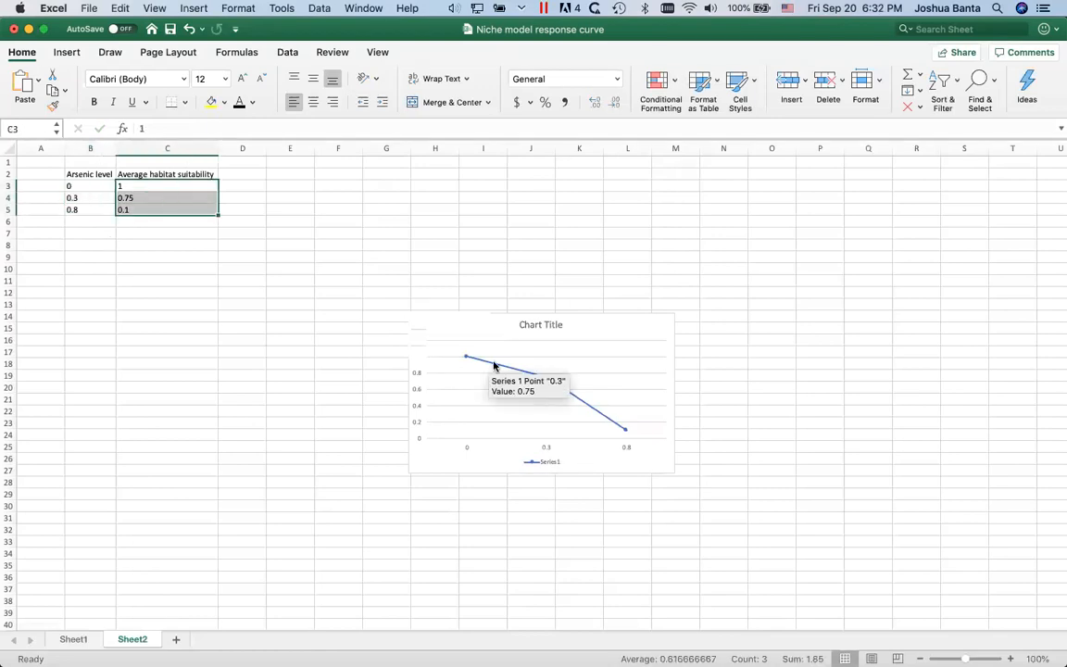
pyautogui.click(771, 339)
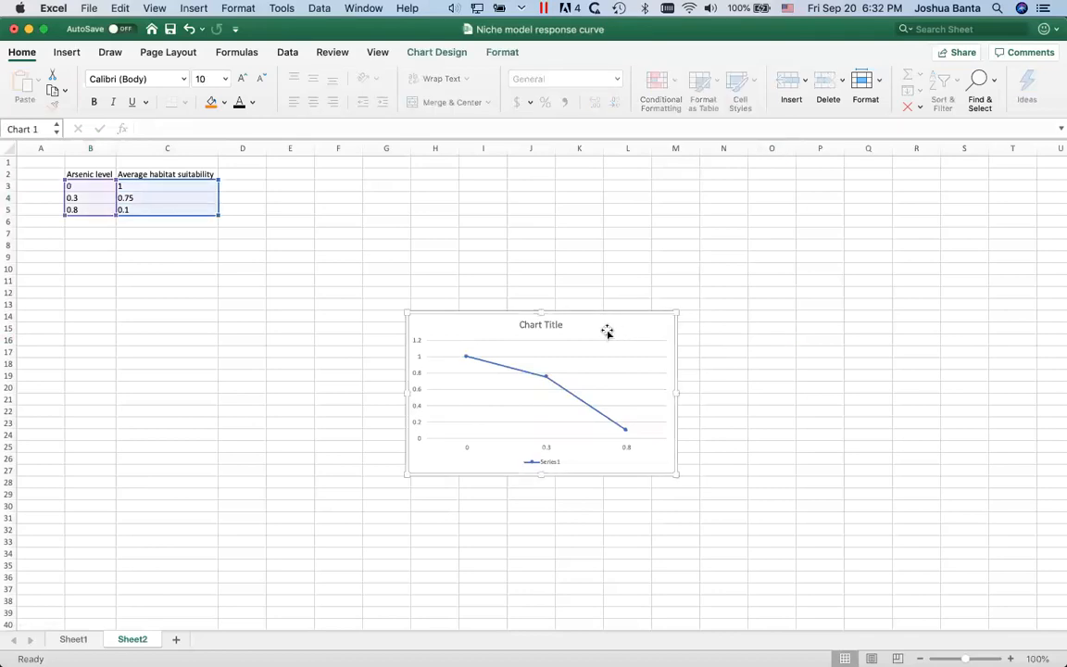
# Step: Move the line chart to a new sheet named Chart1 via Move Chart
pyautogui.rightClick(608, 330)
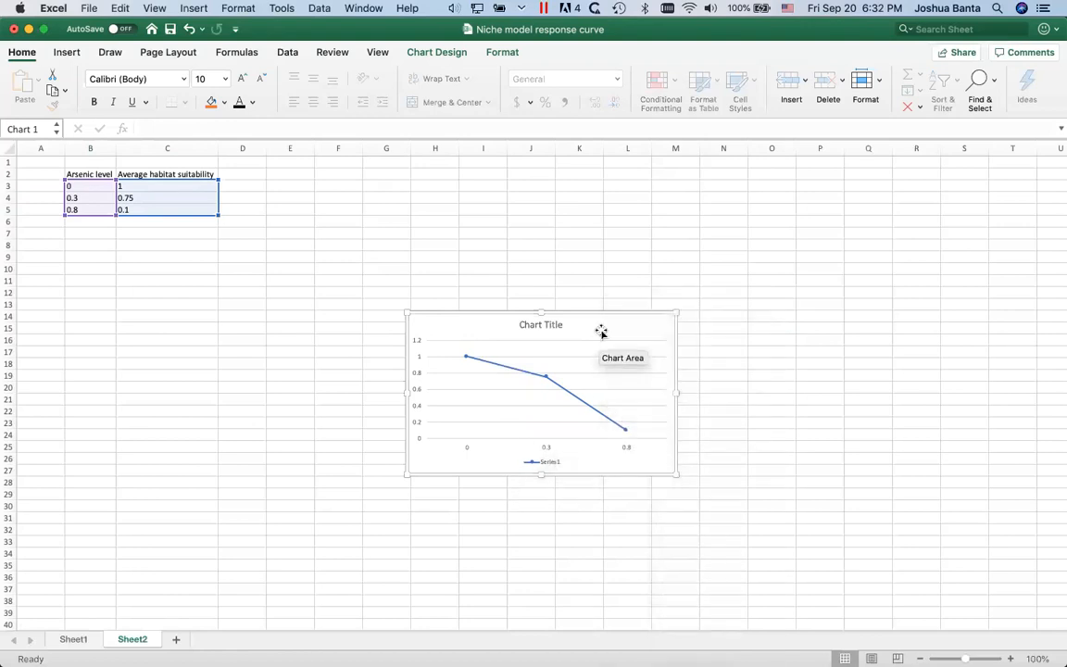
pyautogui.rightClick(600, 330)
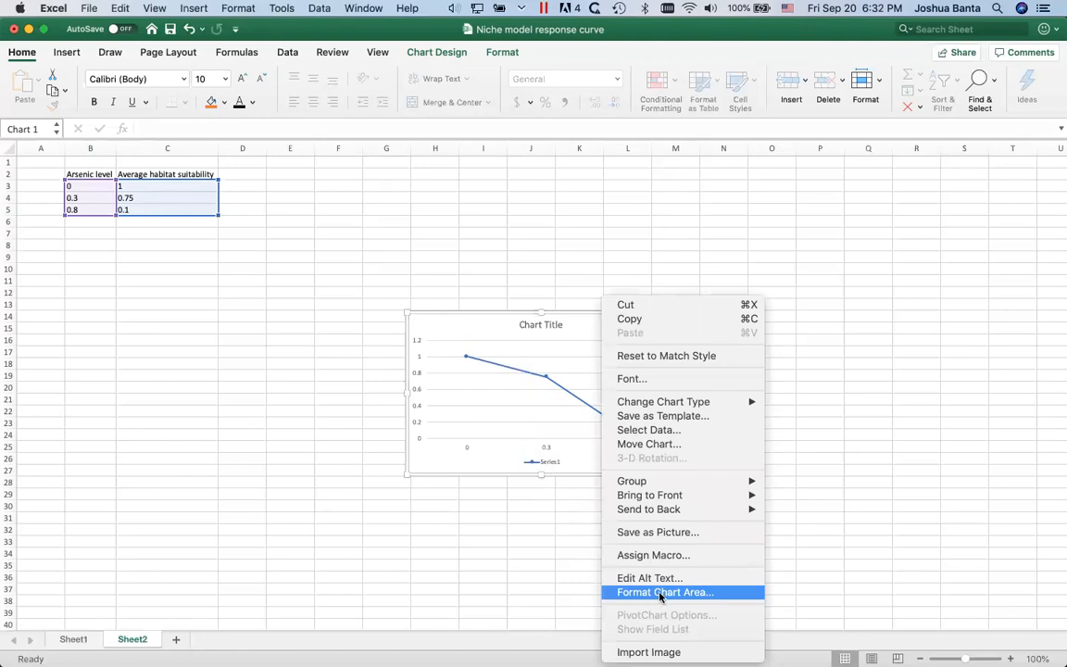
pyautogui.moveTo(671, 504)
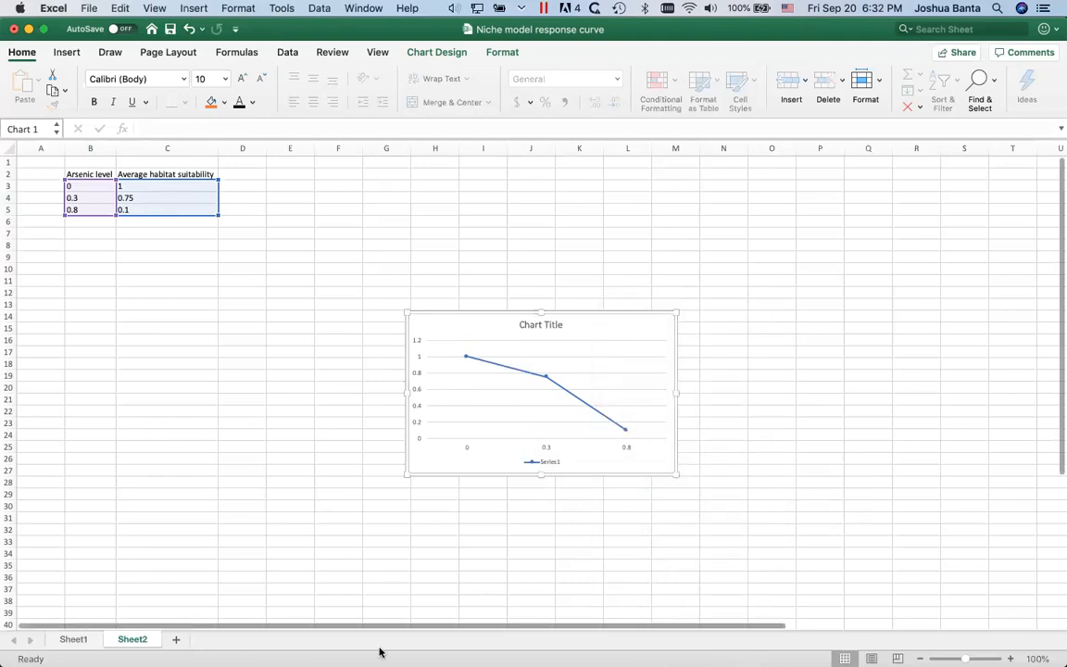
pyautogui.moveTo(656, 333)
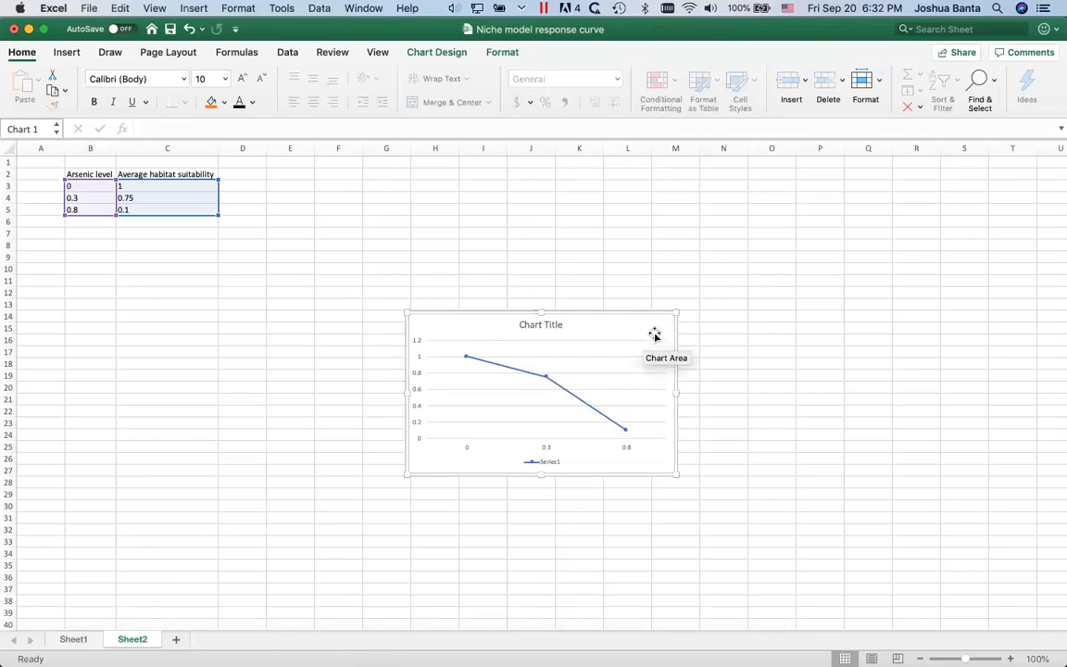
pyautogui.rightClick(656, 333)
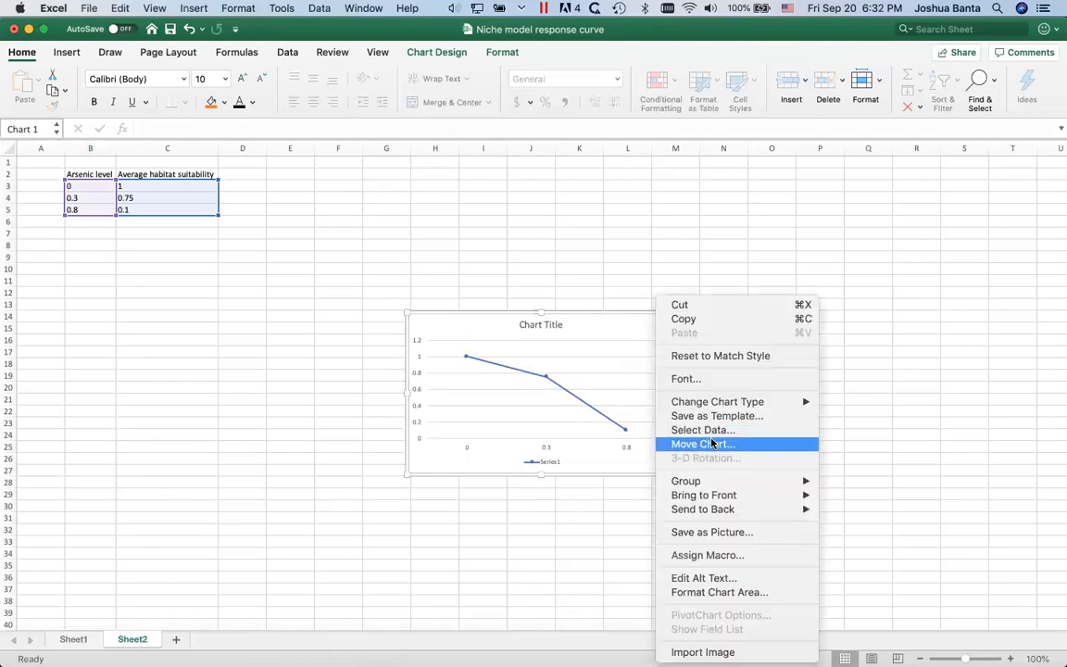
pyautogui.click(705, 445)
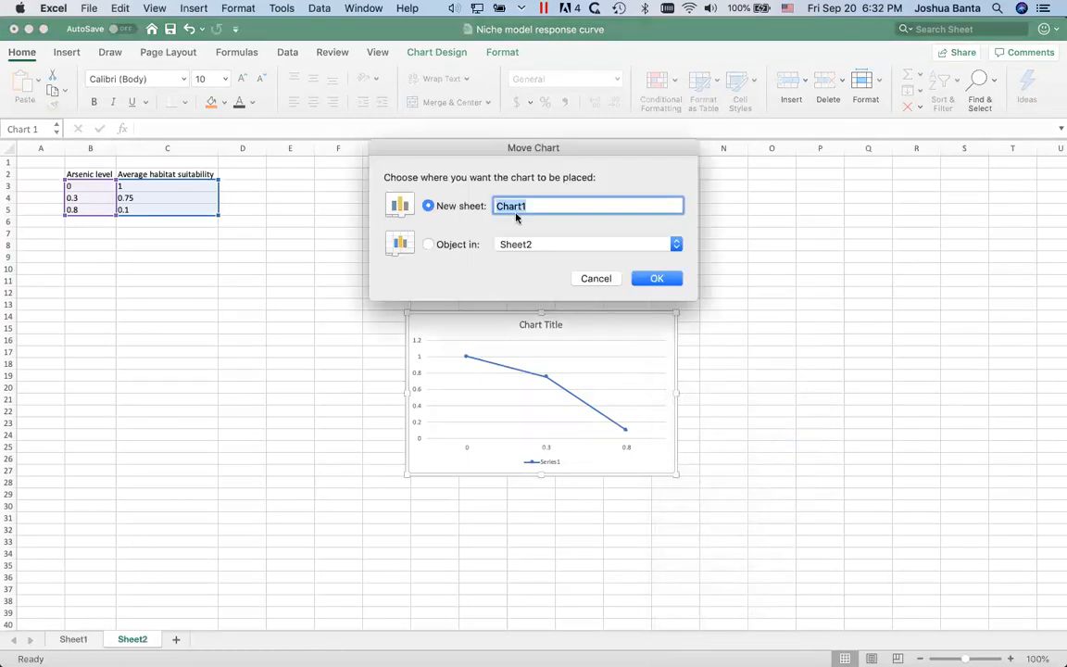
pyautogui.click(656, 278)
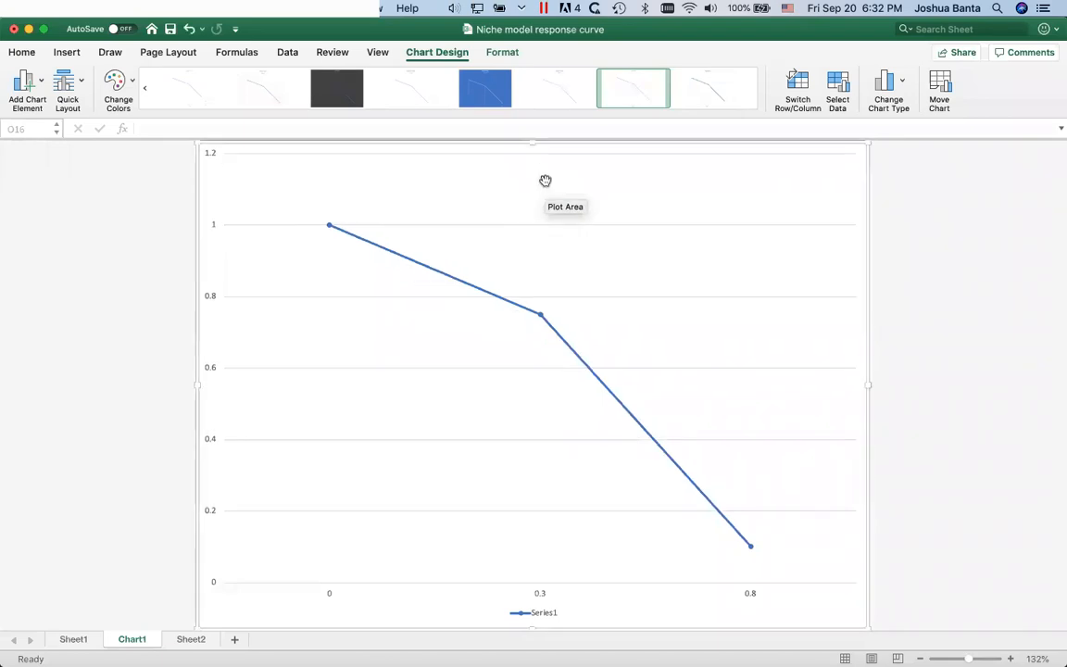
pyautogui.moveTo(545, 611)
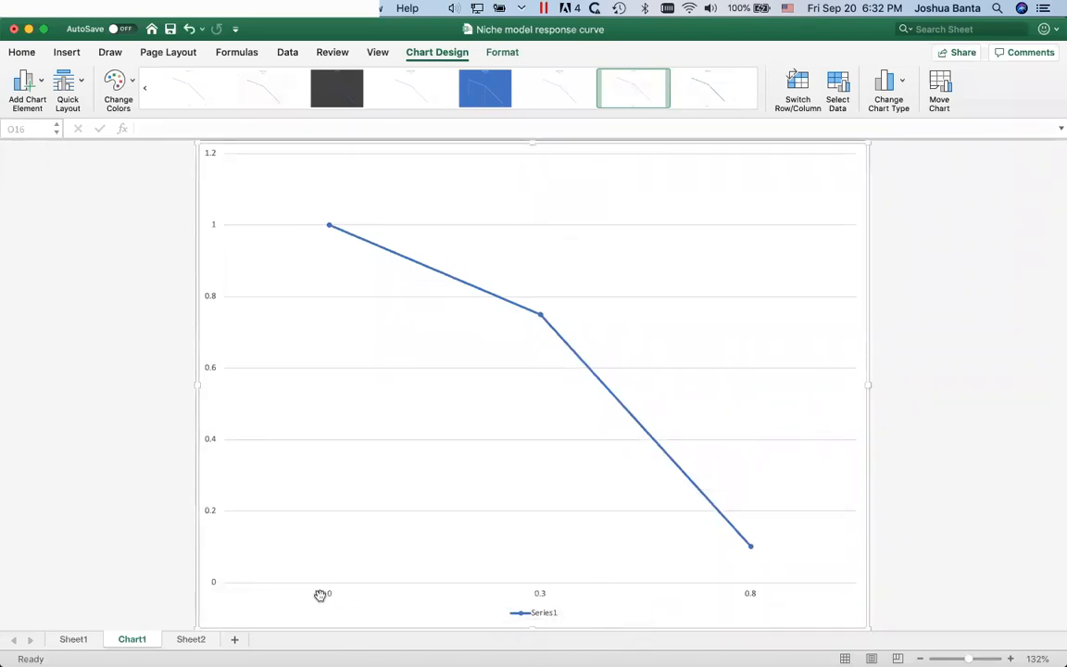
pyautogui.moveTo(119, 548)
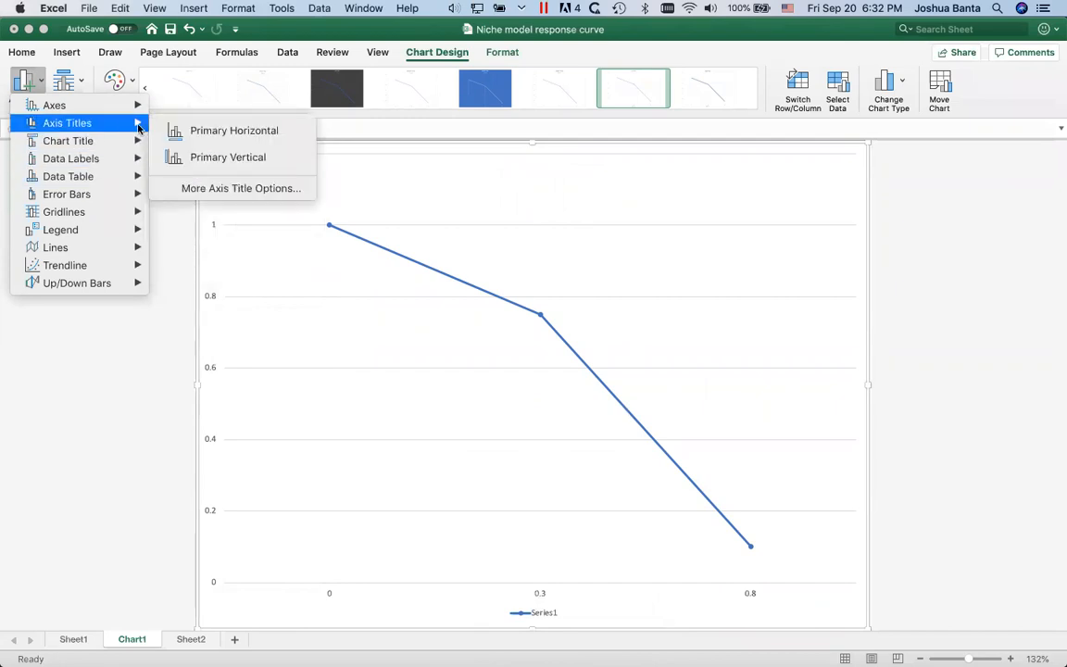
# Step: Add a vertical axis title reading 'Average Habitat Suitability'
pyautogui.click(233, 129)
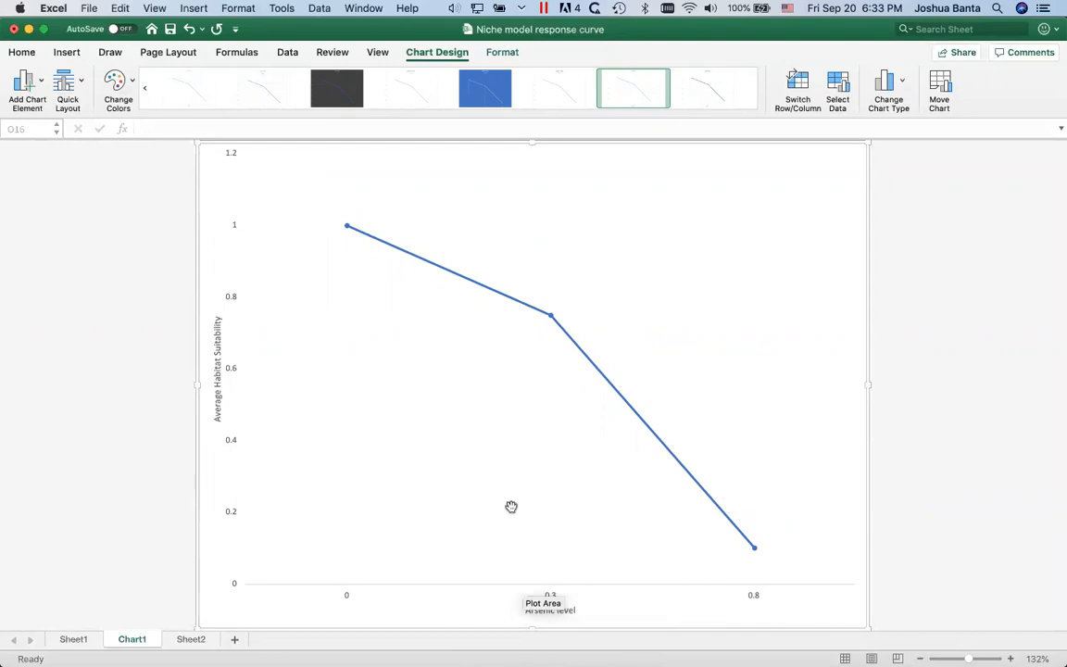
pyautogui.moveTo(925, 508)
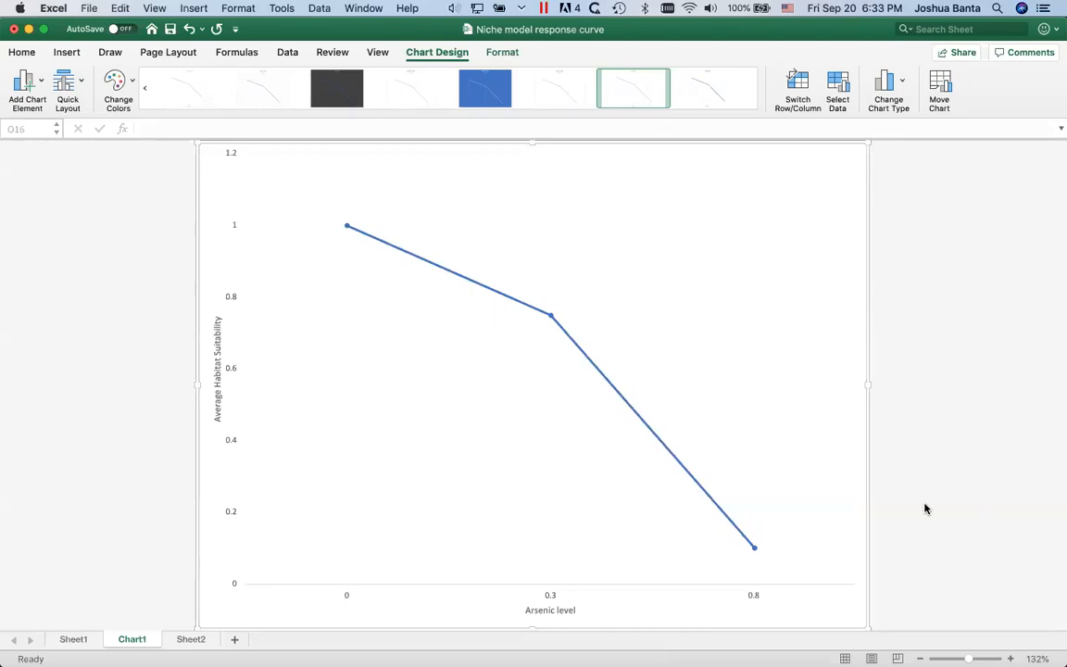
pyautogui.moveTo(550, 610)
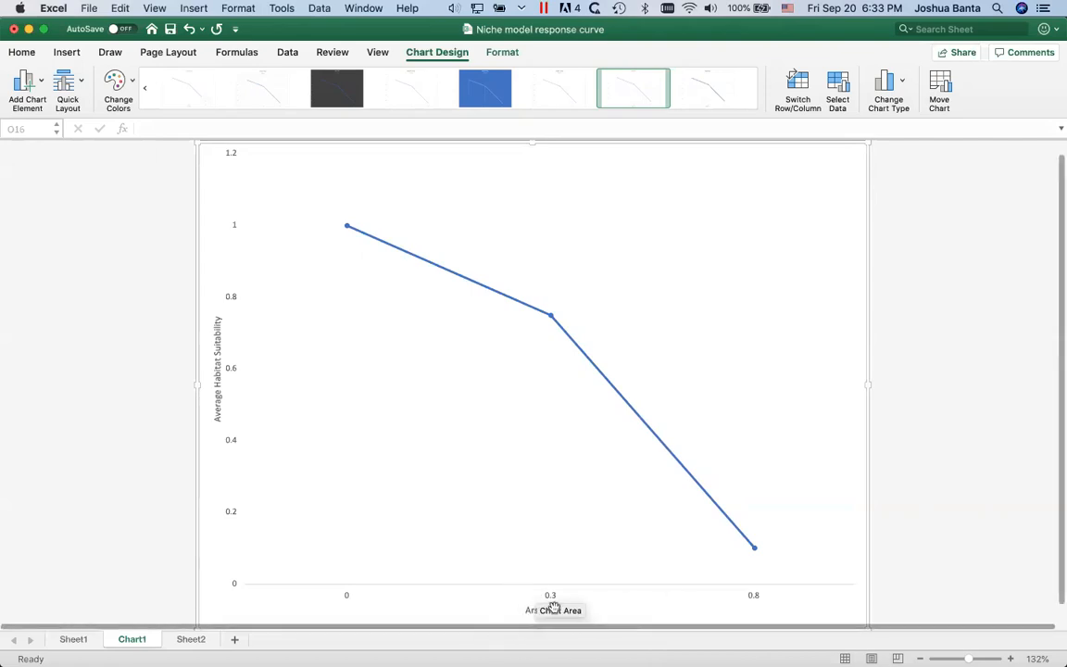
pyautogui.moveTo(408, 604)
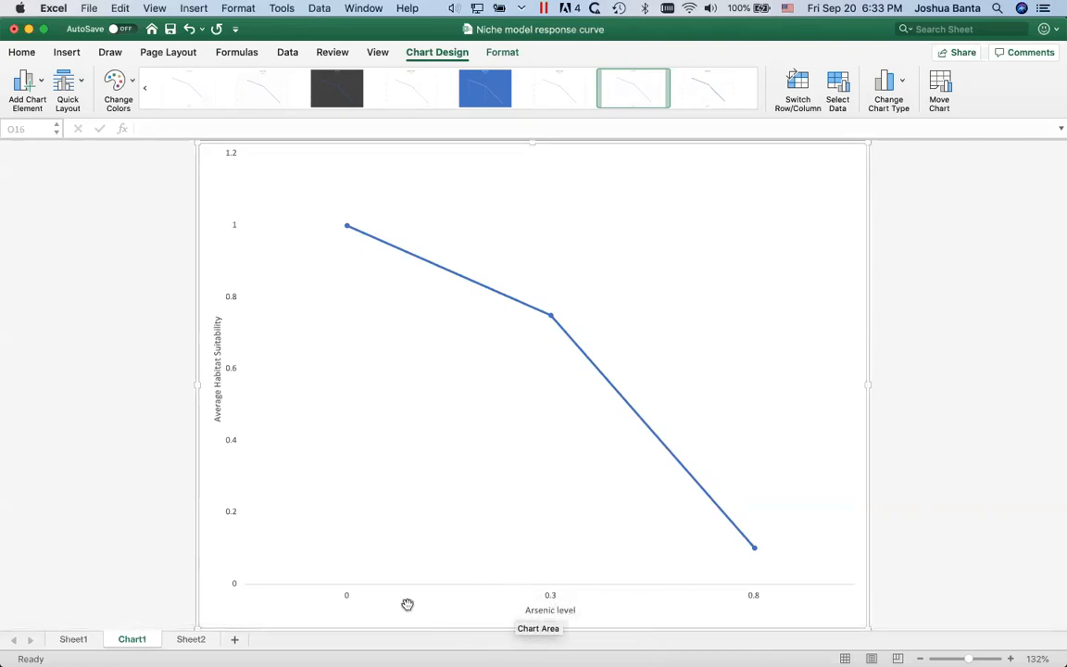
pyautogui.moveTo(553, 602)
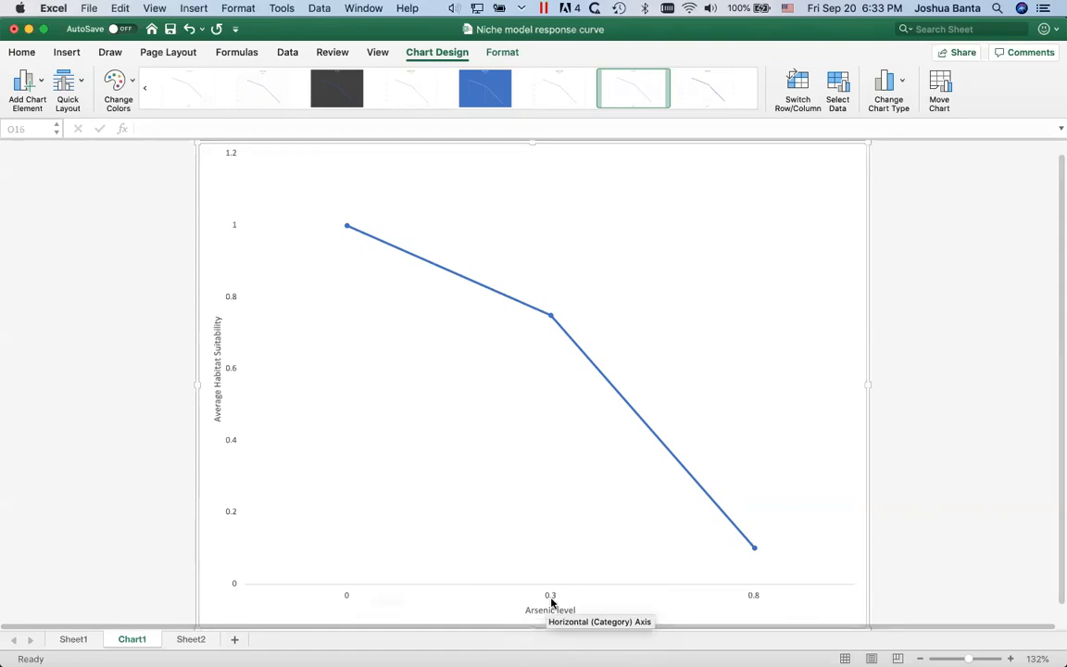
pyautogui.moveTo(232, 630)
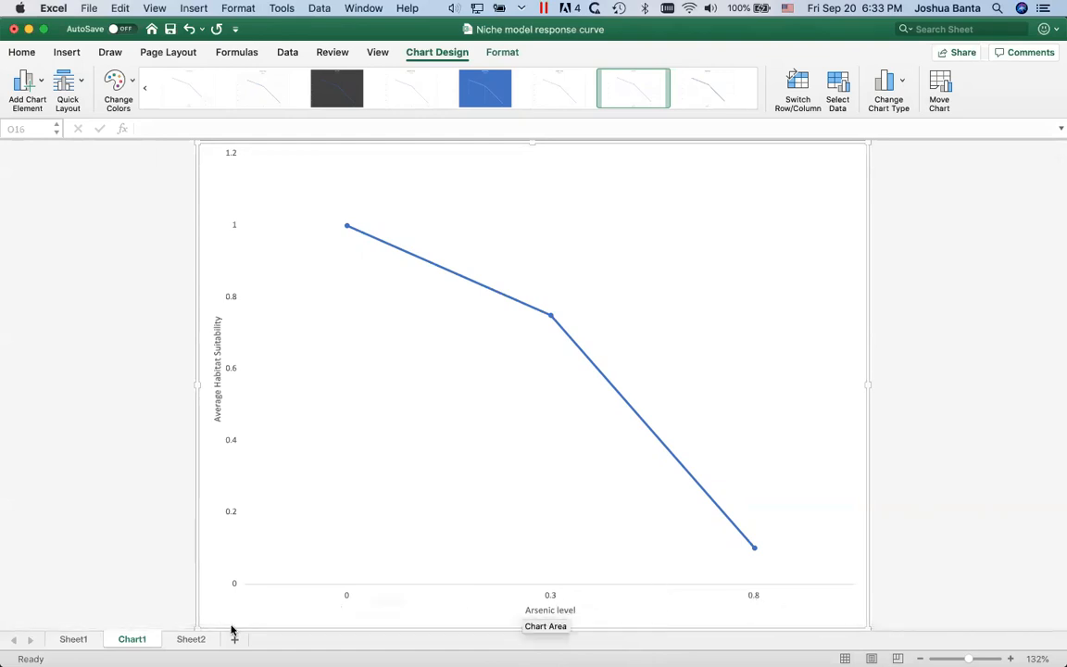
# Step: Switch to Sheet1 with the coloured sample grid
pyautogui.click(75, 639)
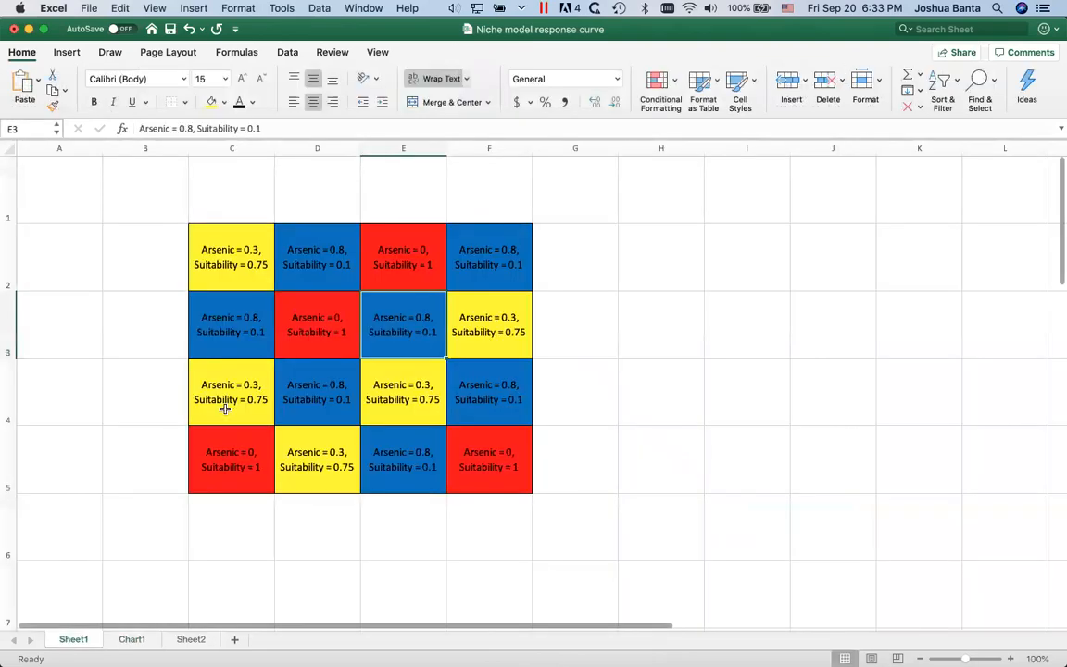
pyautogui.moveTo(515, 326)
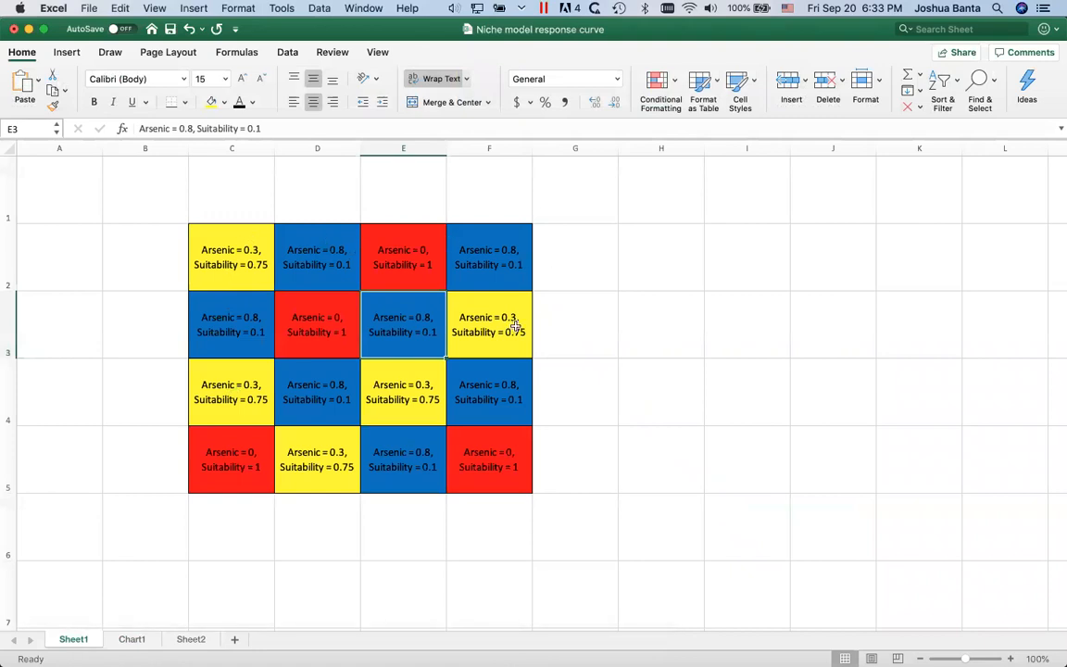
pyautogui.moveTo(226, 463)
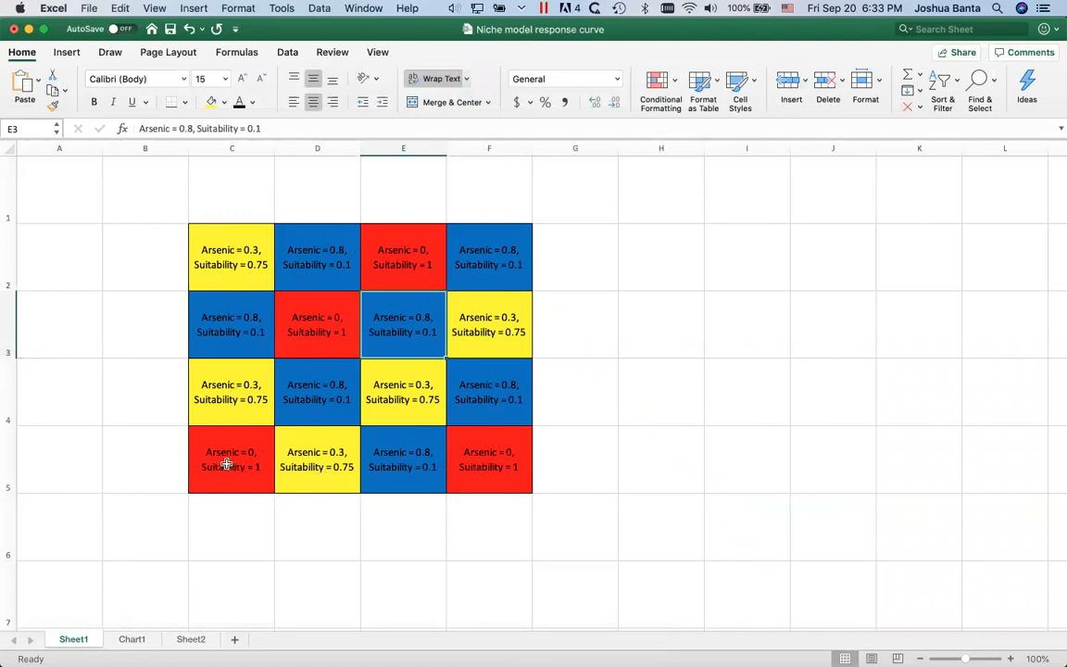
pyautogui.moveTo(286, 406)
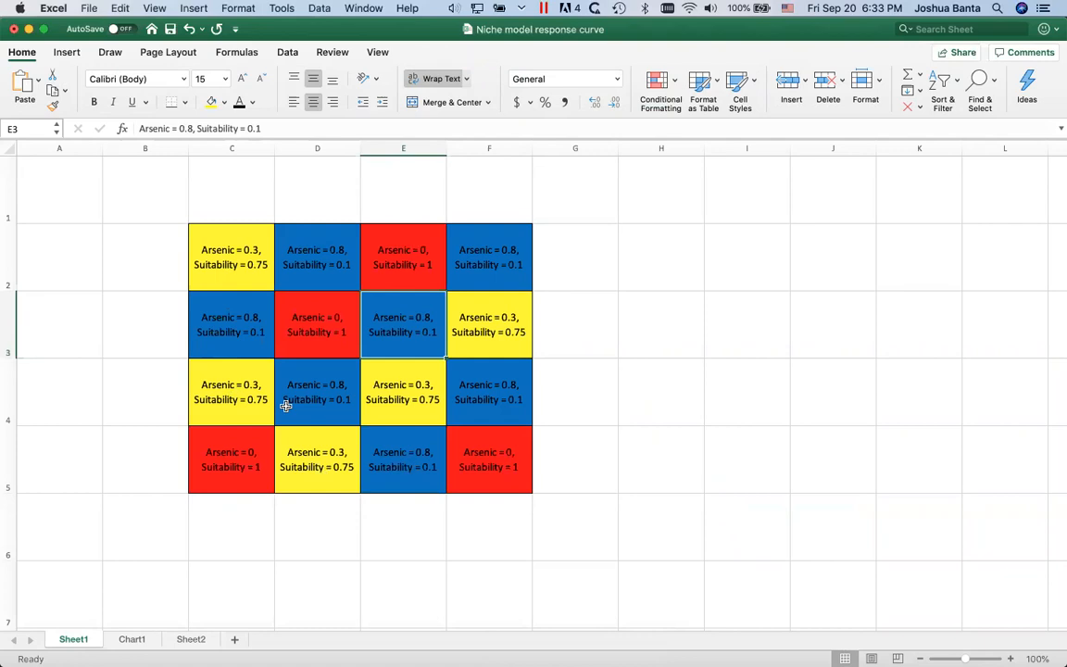
pyautogui.moveTo(237, 437)
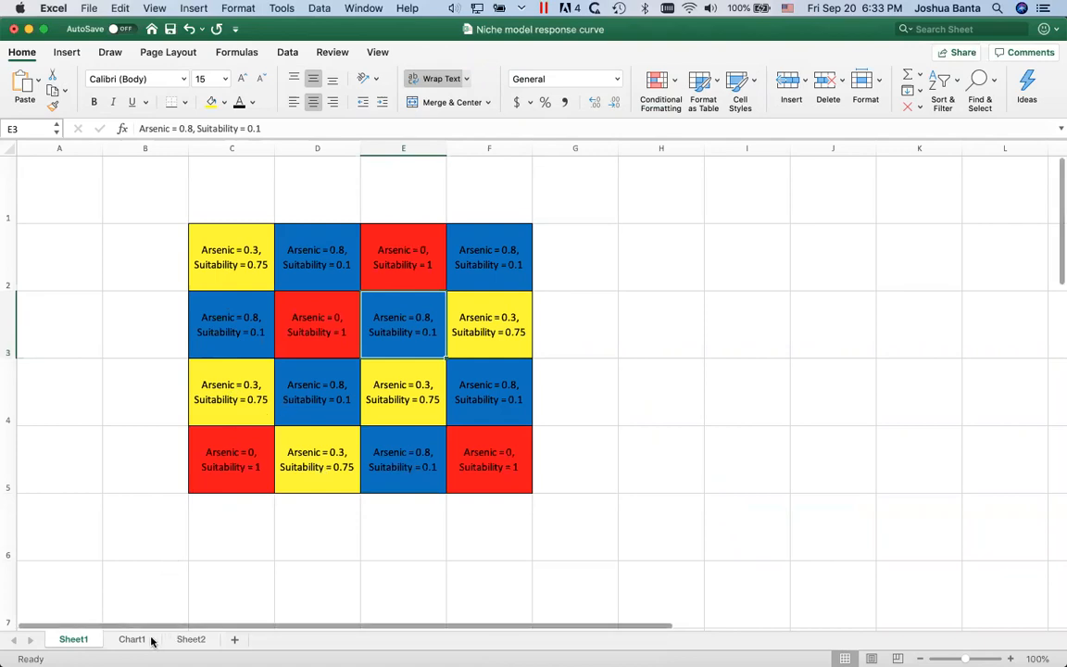
pyautogui.moveTo(196, 608)
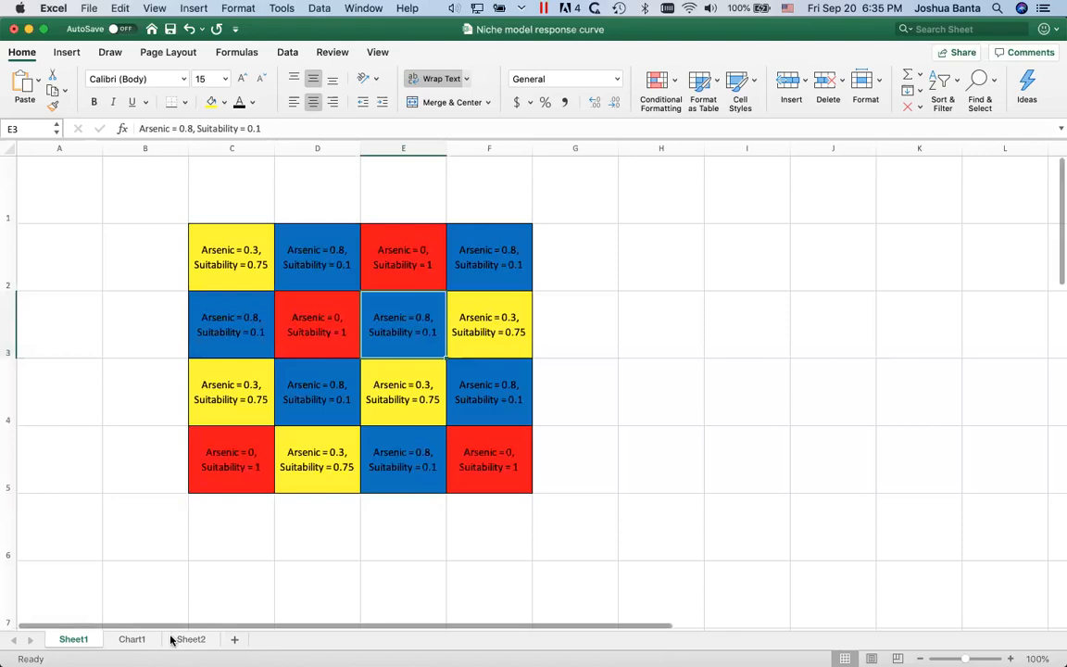
# Step: Return to the Chart1 sheet with the titled line chart
pyautogui.click(131, 639)
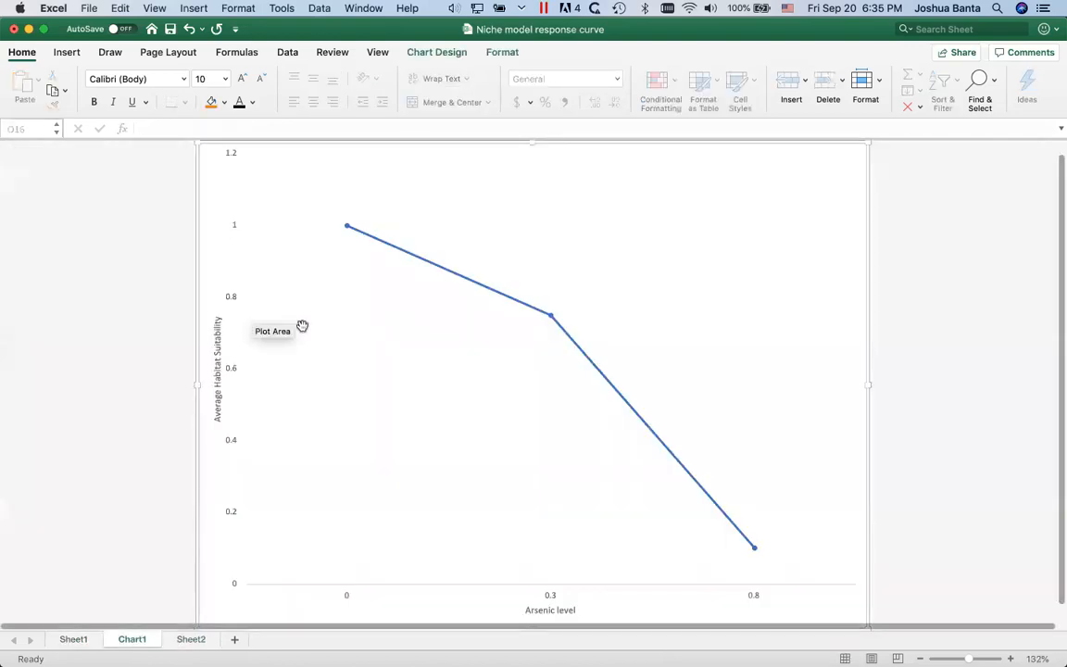
pyautogui.moveTo(260, 590)
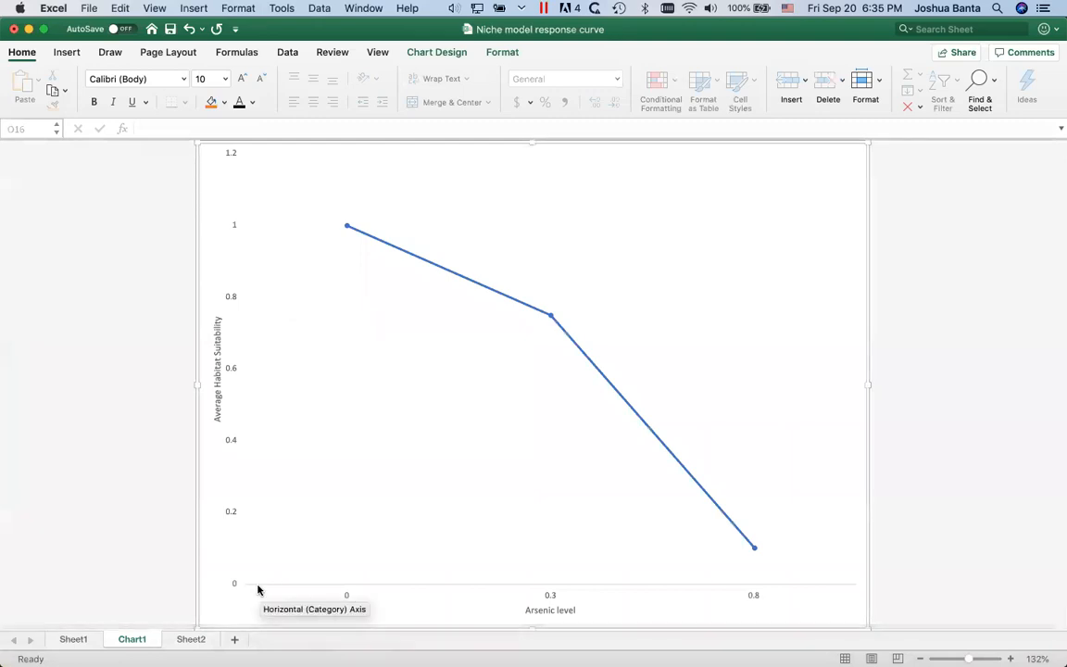
pyautogui.moveTo(767, 578)
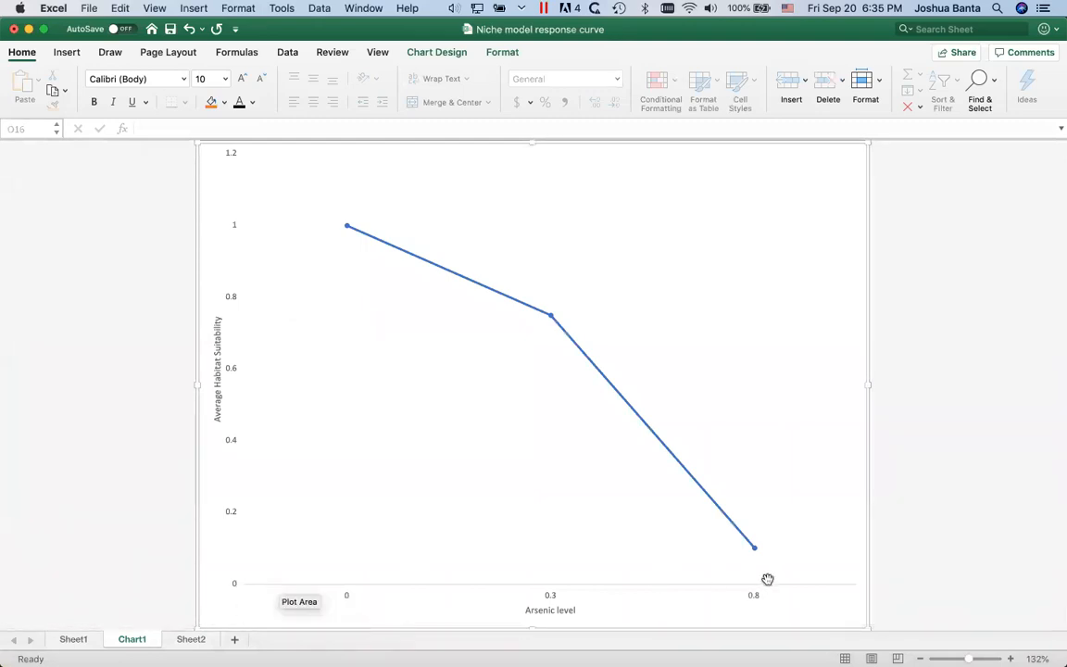
pyautogui.moveTo(739, 585)
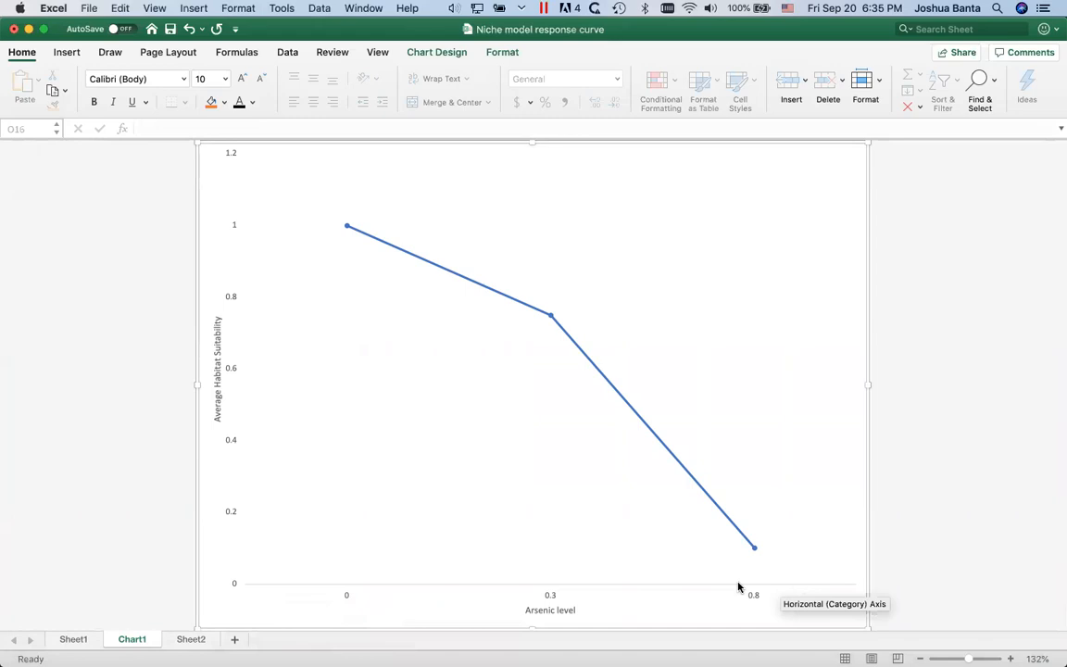
pyautogui.moveTo(533, 652)
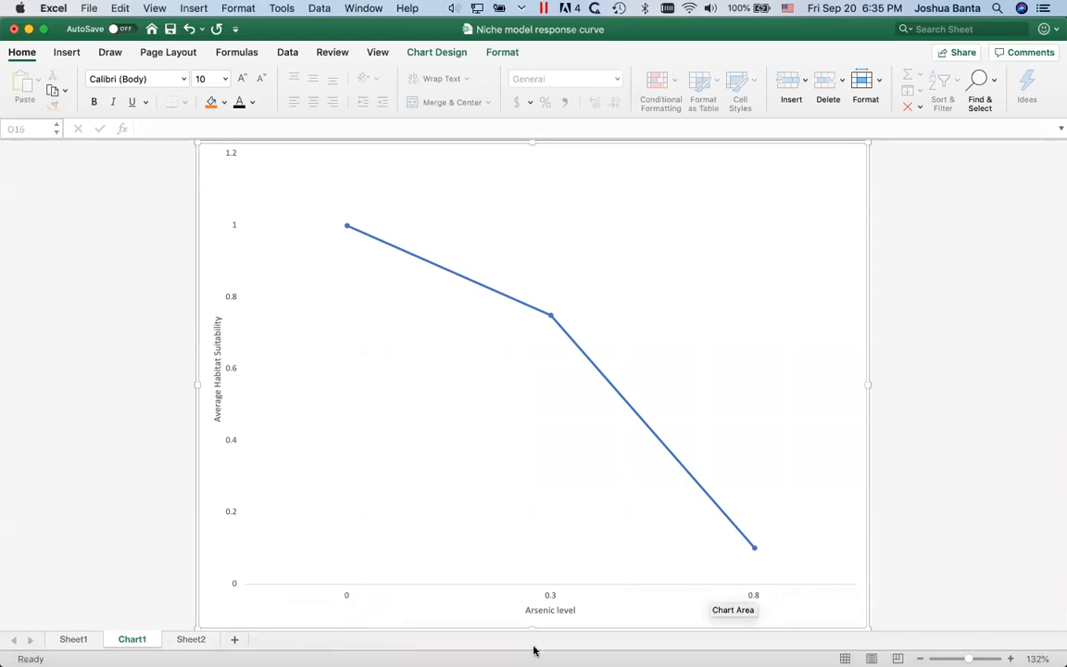